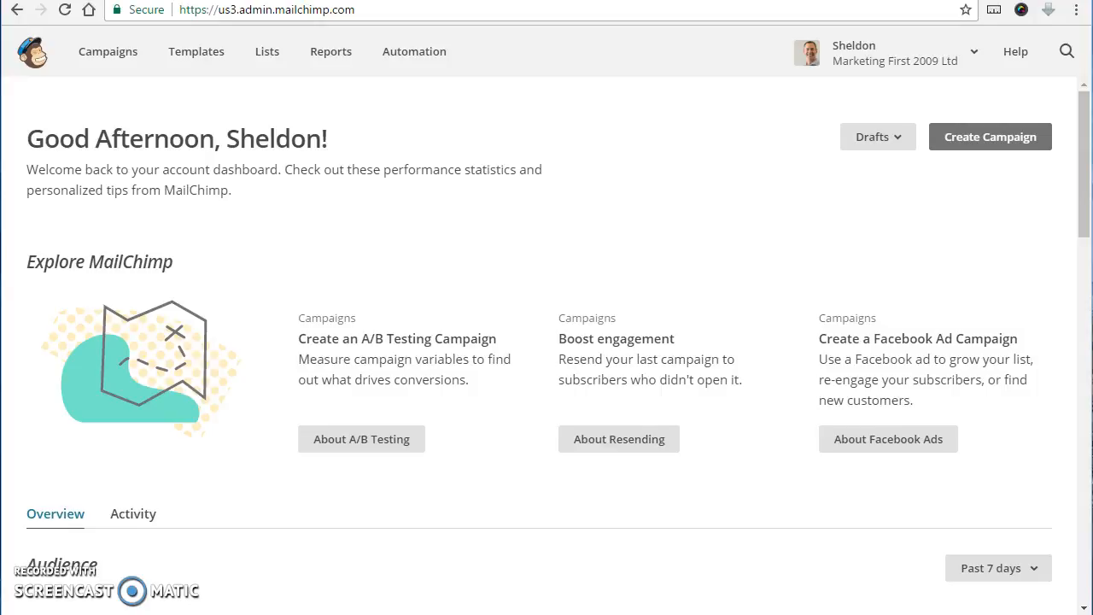
{"action": "mouse_move", "coordinate": [108, 51]}
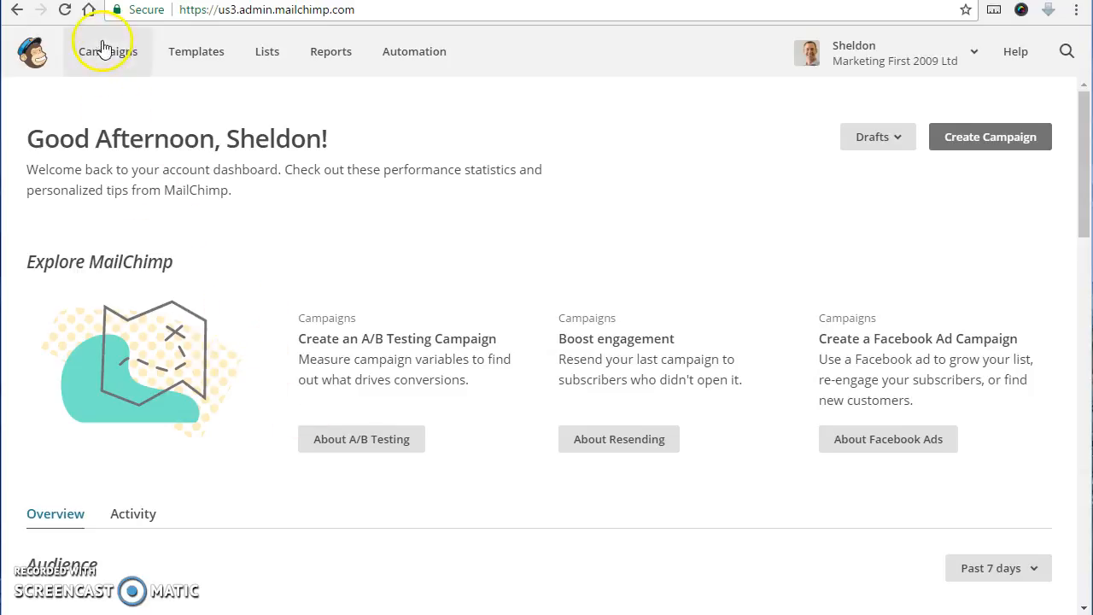
{"action": "mouse_move", "coordinate": [197, 88]}
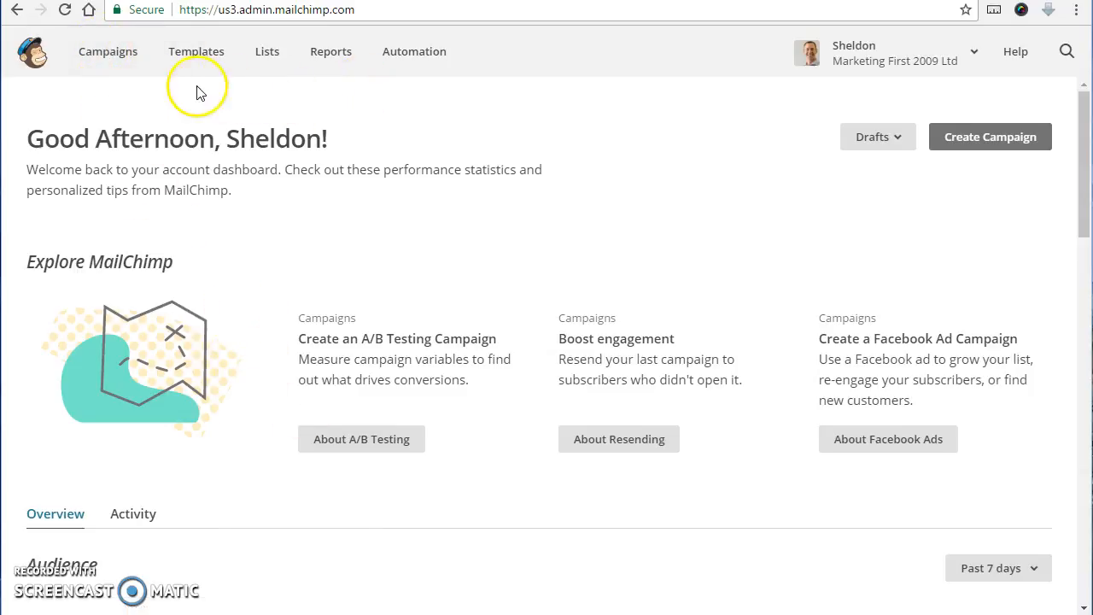
{"action": "mouse_move", "coordinate": [186, 68]}
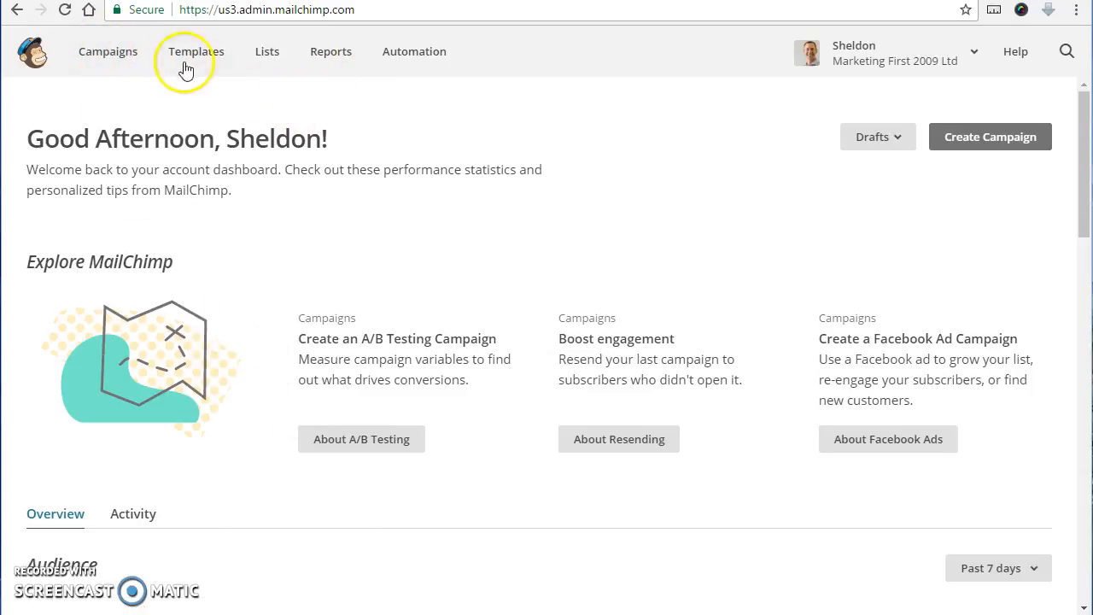
Show the campaign list and expand the actions menu for the sent BMP Endorsement campaign.
{"action": "left_click", "coordinate": [108, 51]}
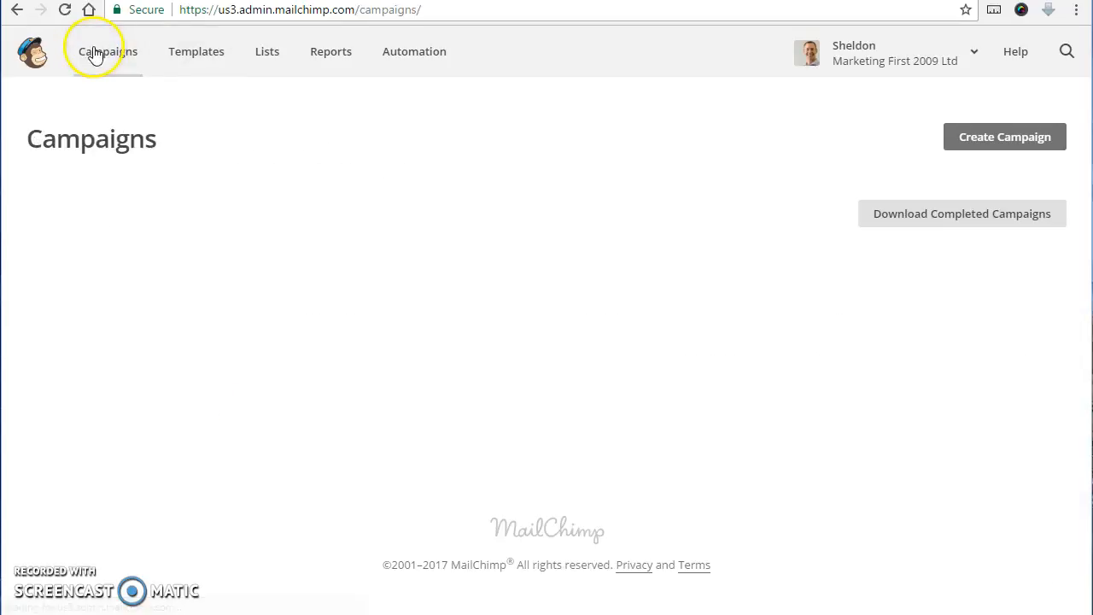
{"action": "left_click", "coordinate": [108, 51]}
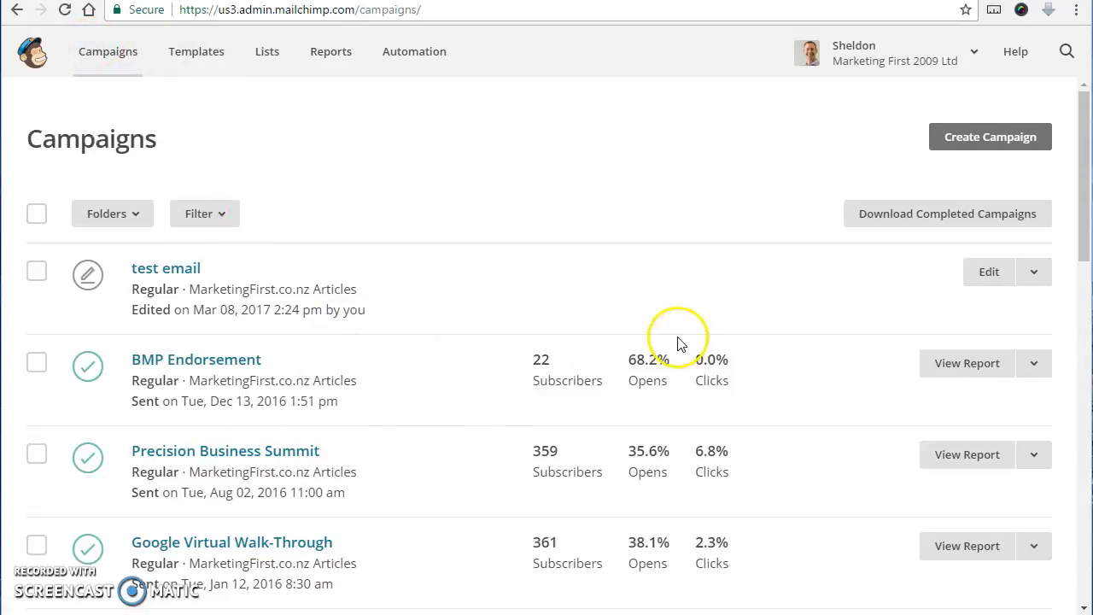
{"action": "mouse_move", "coordinate": [674, 444]}
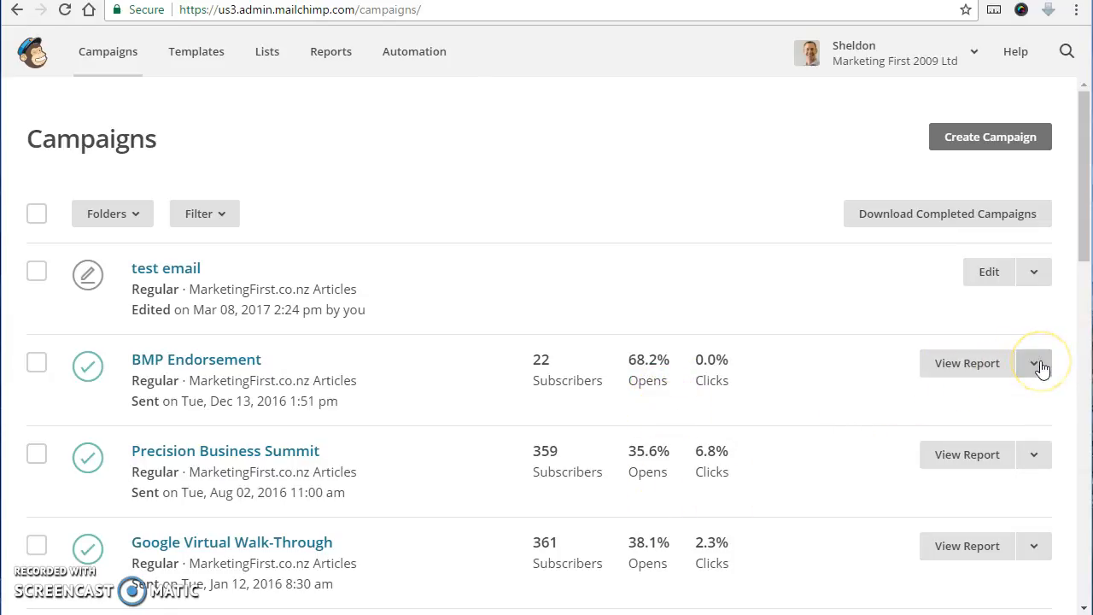
{"action": "left_click", "coordinate": [1034, 362]}
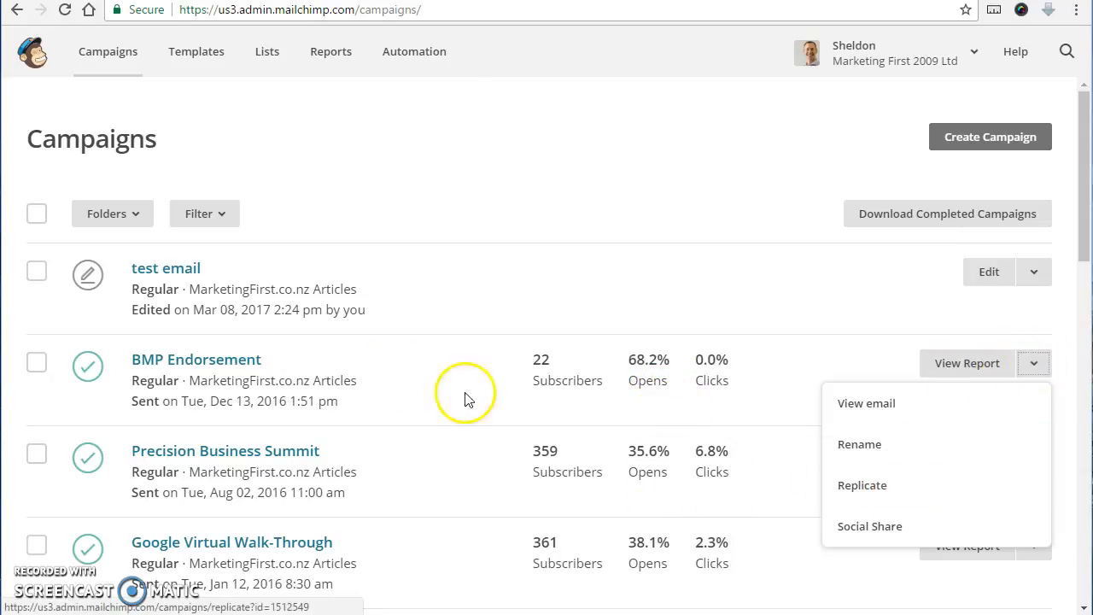
{"action": "mouse_move", "coordinate": [539, 427]}
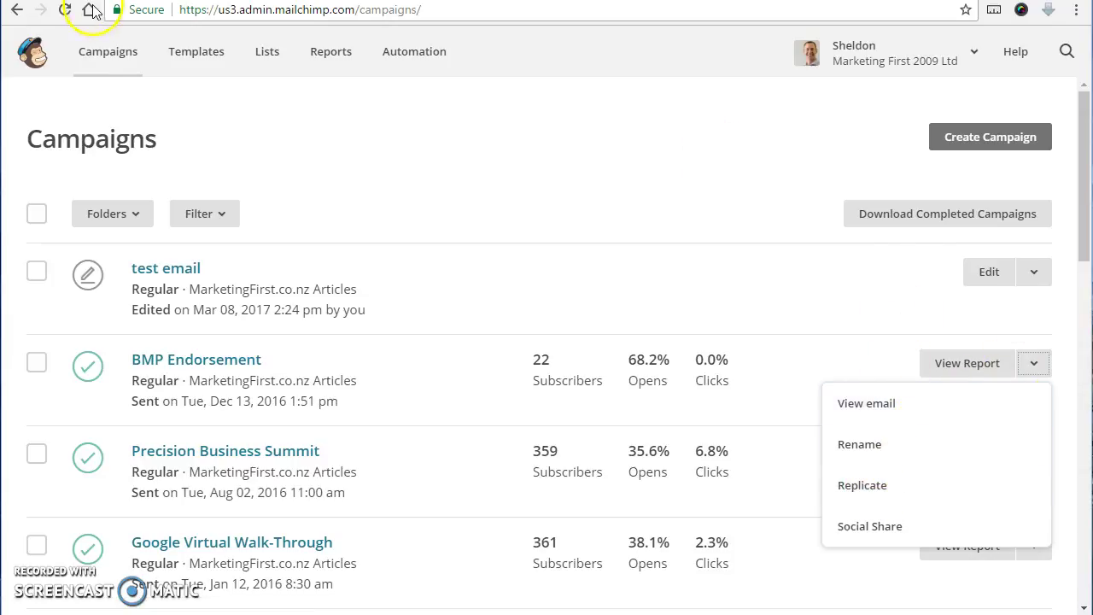
{"action": "mouse_move", "coordinate": [266, 92]}
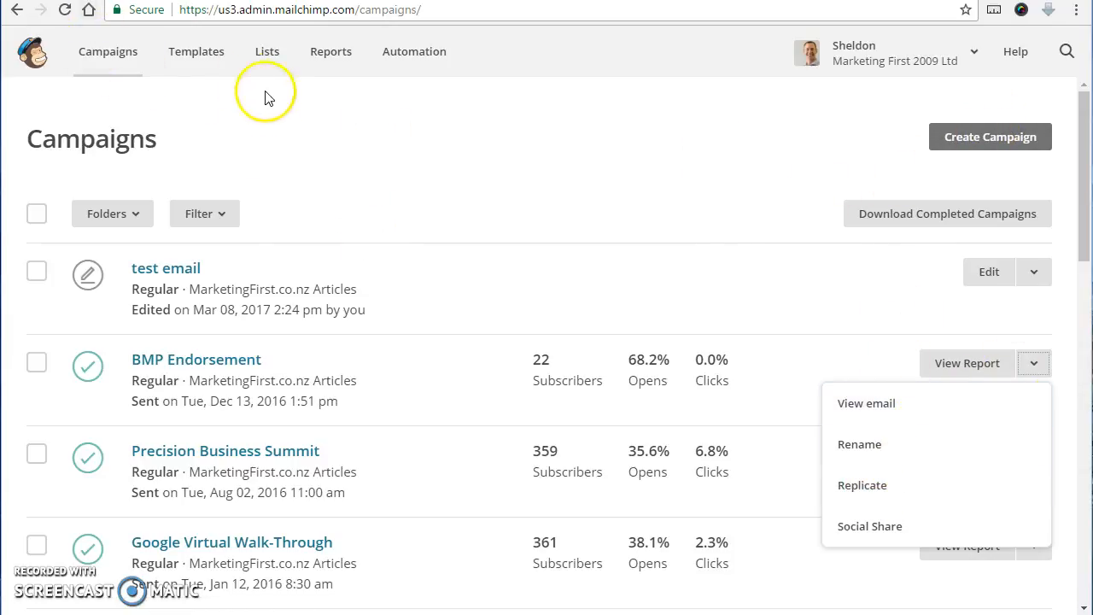
{"action": "mouse_move", "coordinate": [197, 51]}
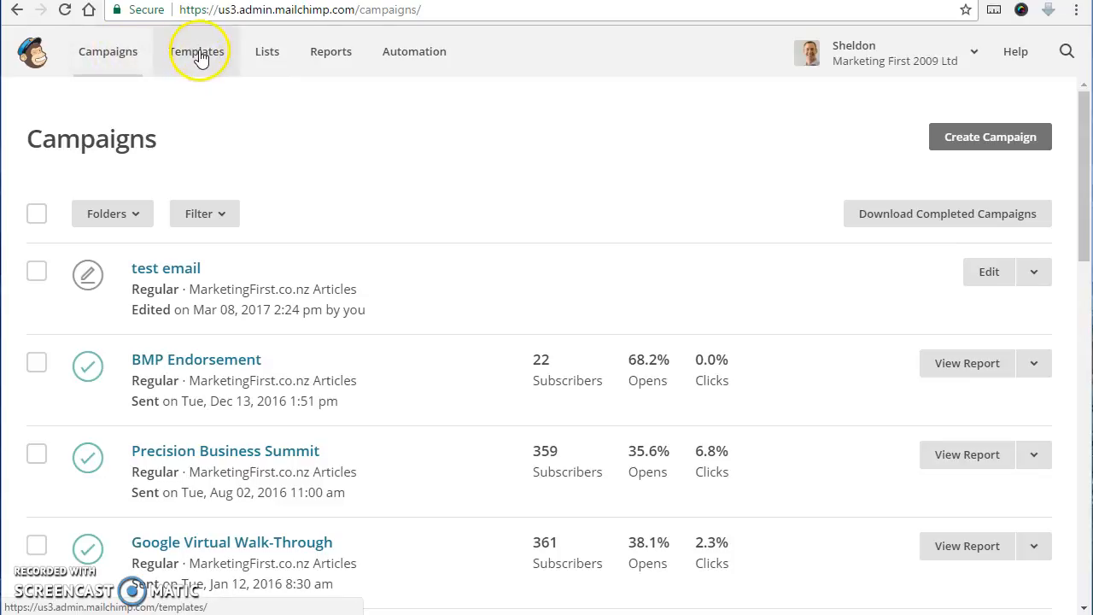
{"action": "mouse_move", "coordinate": [267, 51]}
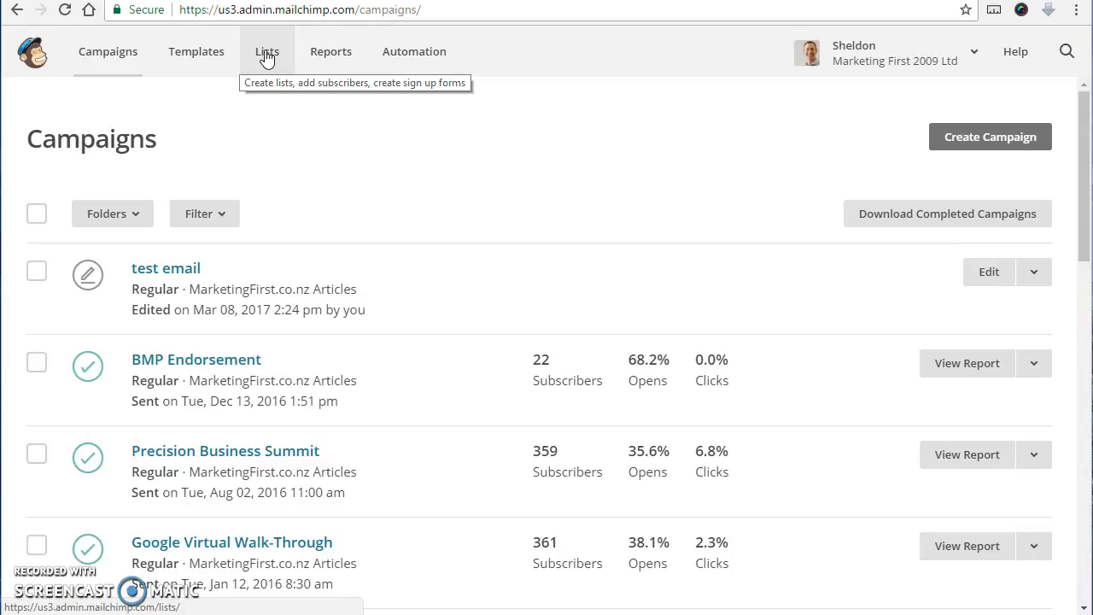
Show the Lists page and expand the actions menu for MarketingFirst.co.nz Articles.
{"action": "left_click", "coordinate": [266, 51]}
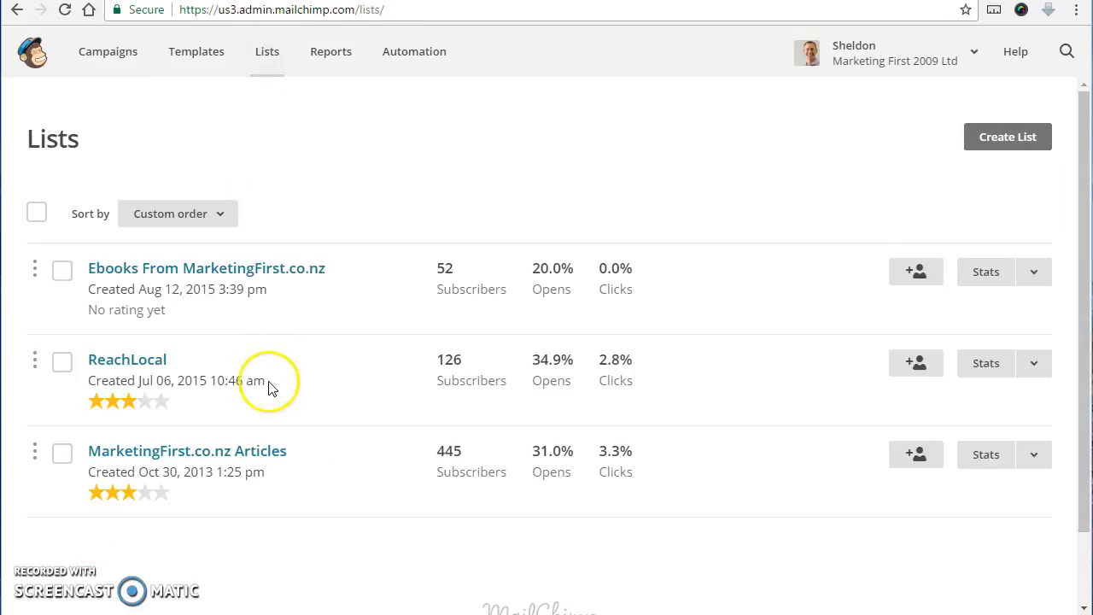
{"action": "mouse_move", "coordinate": [188, 408]}
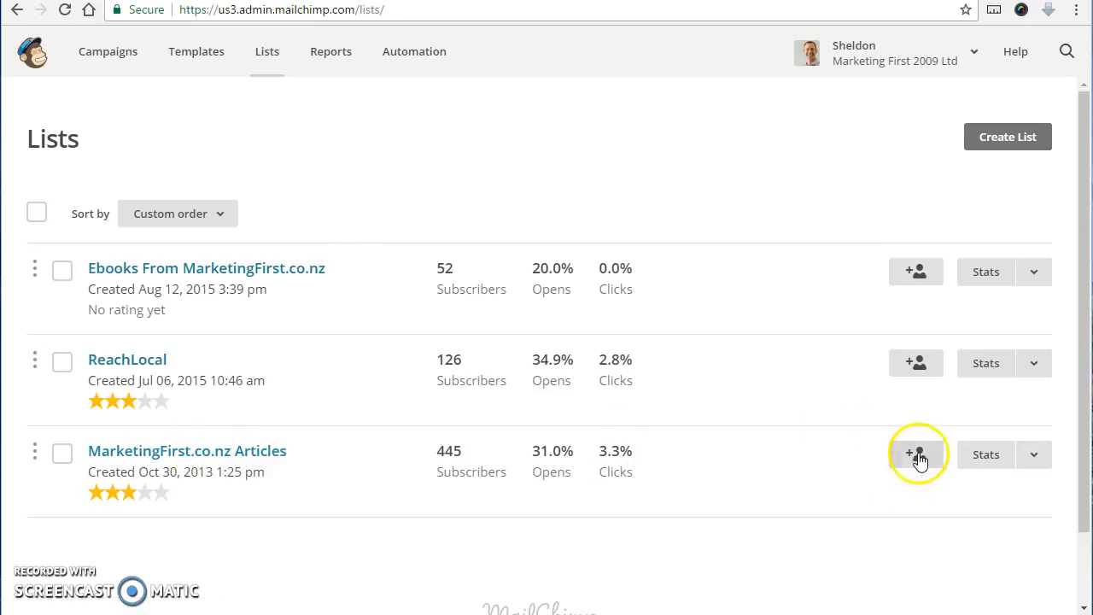
{"action": "left_click", "coordinate": [916, 455]}
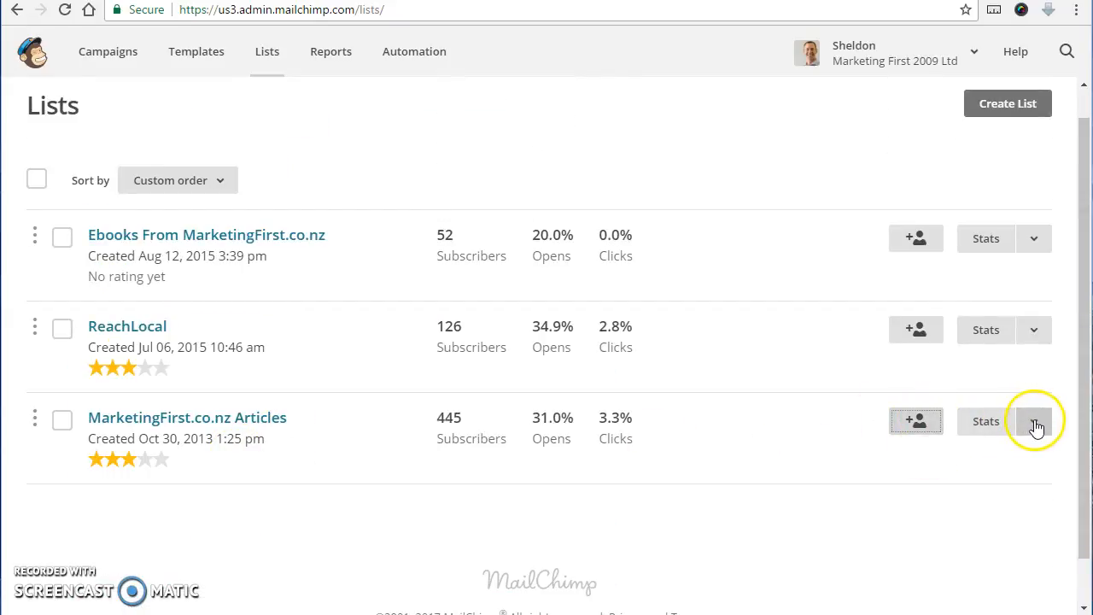
{"action": "left_click", "coordinate": [1035, 420]}
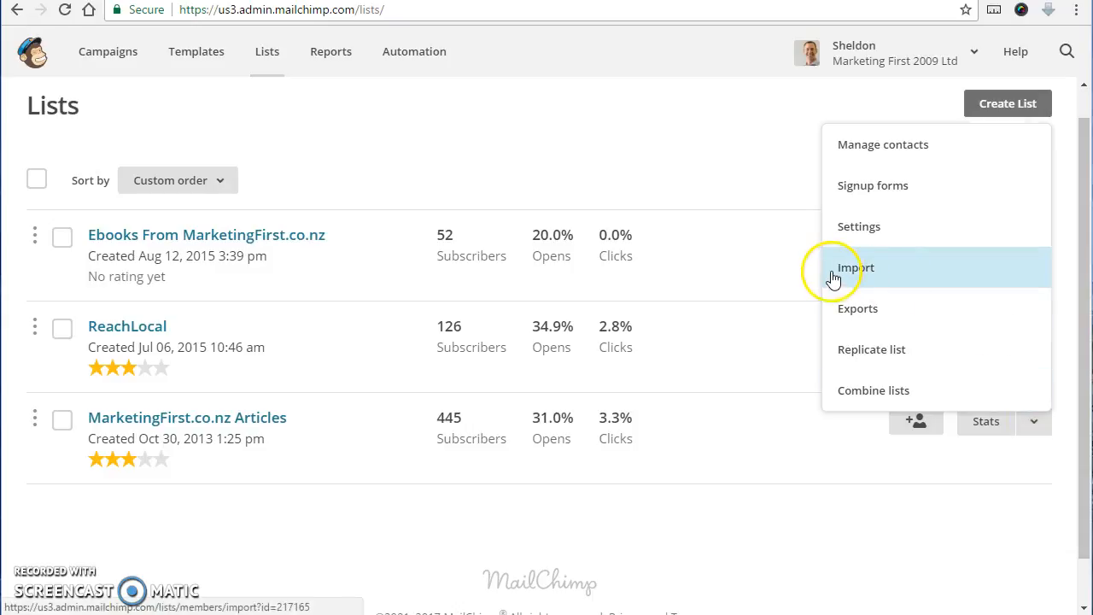
Start an import into the list using Copy/paste from file and continue to the paste page.
{"action": "left_click", "coordinate": [855, 267]}
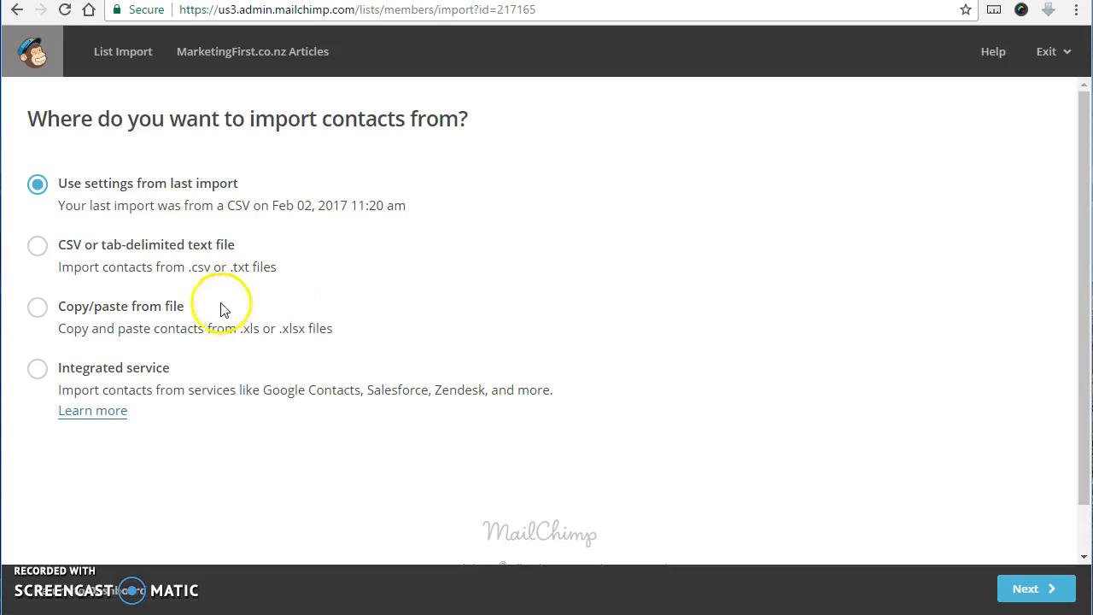
{"action": "mouse_move", "coordinate": [65, 333]}
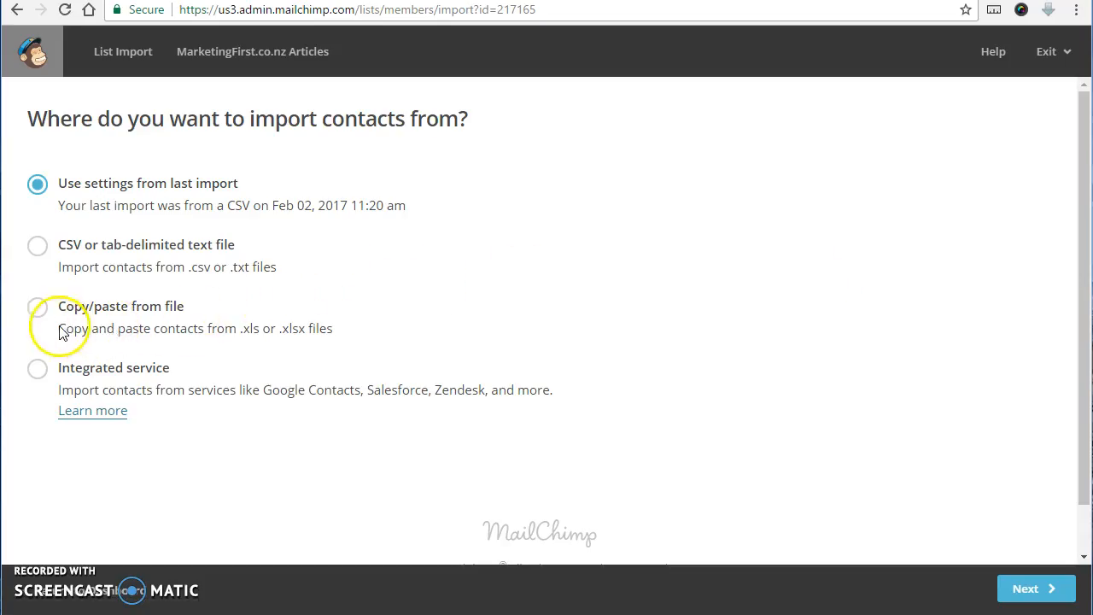
{"action": "mouse_move", "coordinate": [151, 332]}
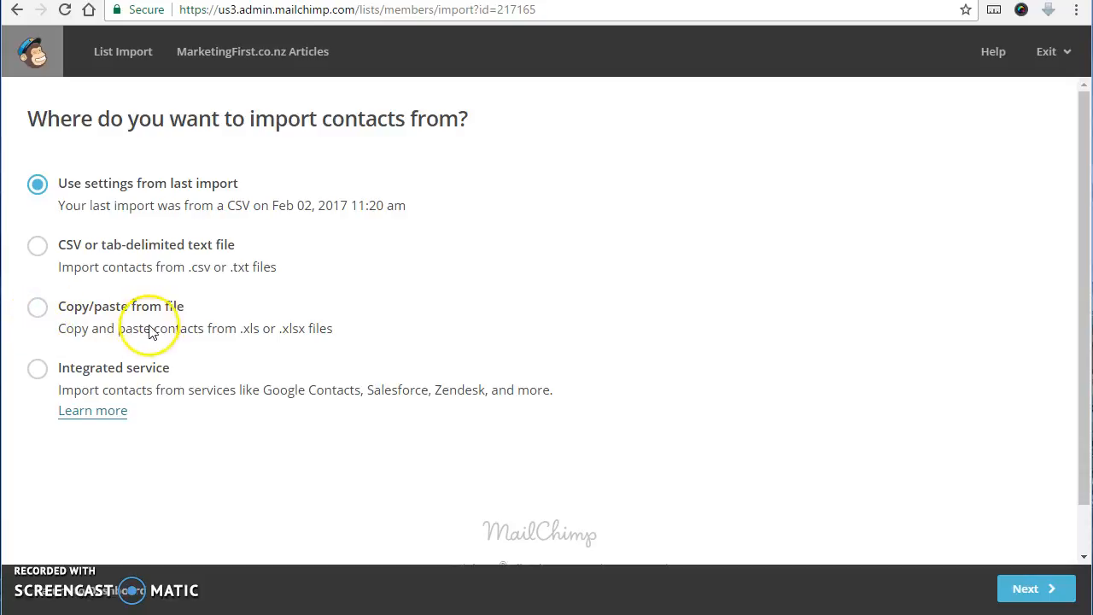
{"action": "left_click", "coordinate": [37, 308]}
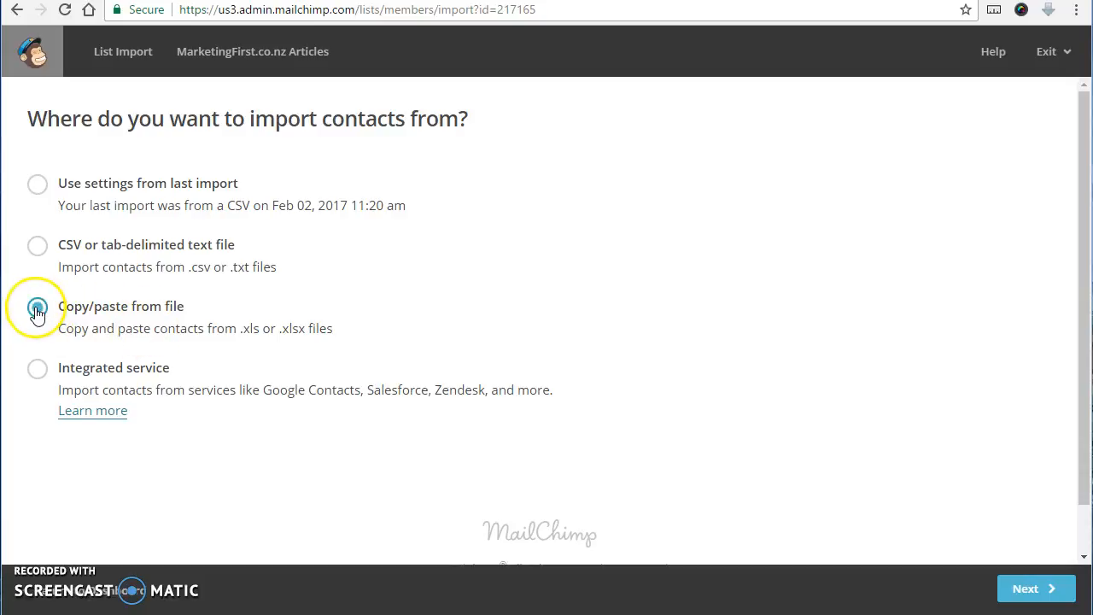
{"action": "left_click", "coordinate": [38, 306]}
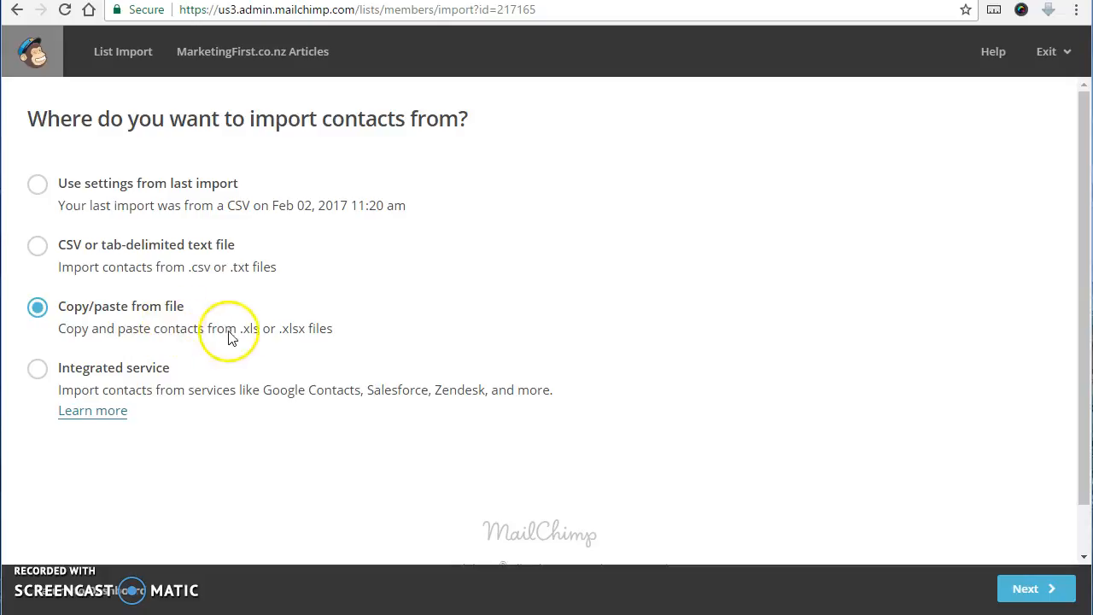
{"action": "left_click", "coordinate": [1036, 588]}
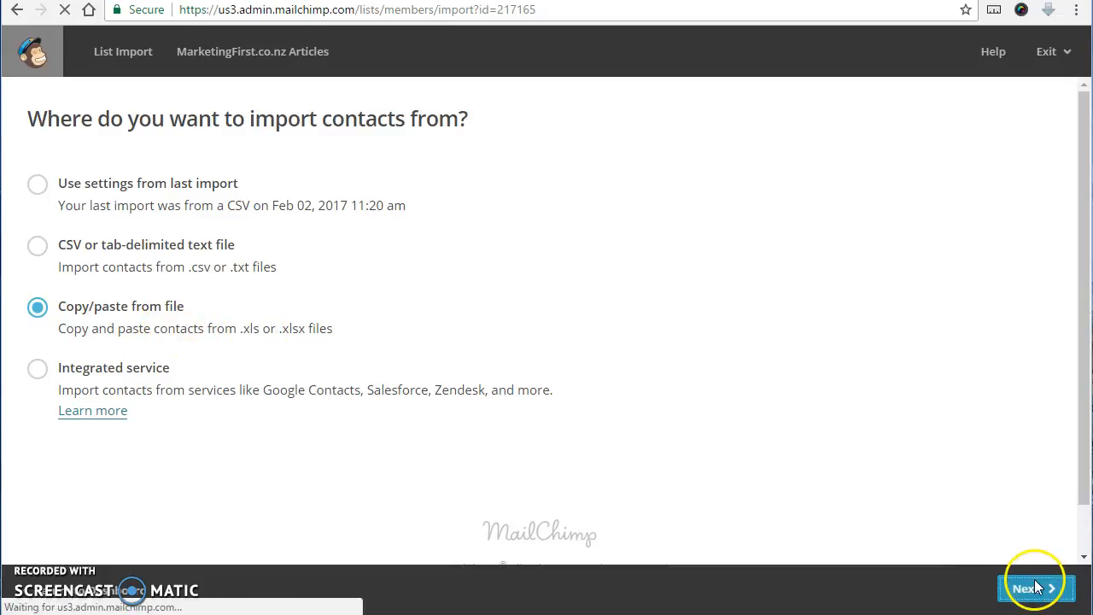
{"action": "left_click", "coordinate": [1035, 588]}
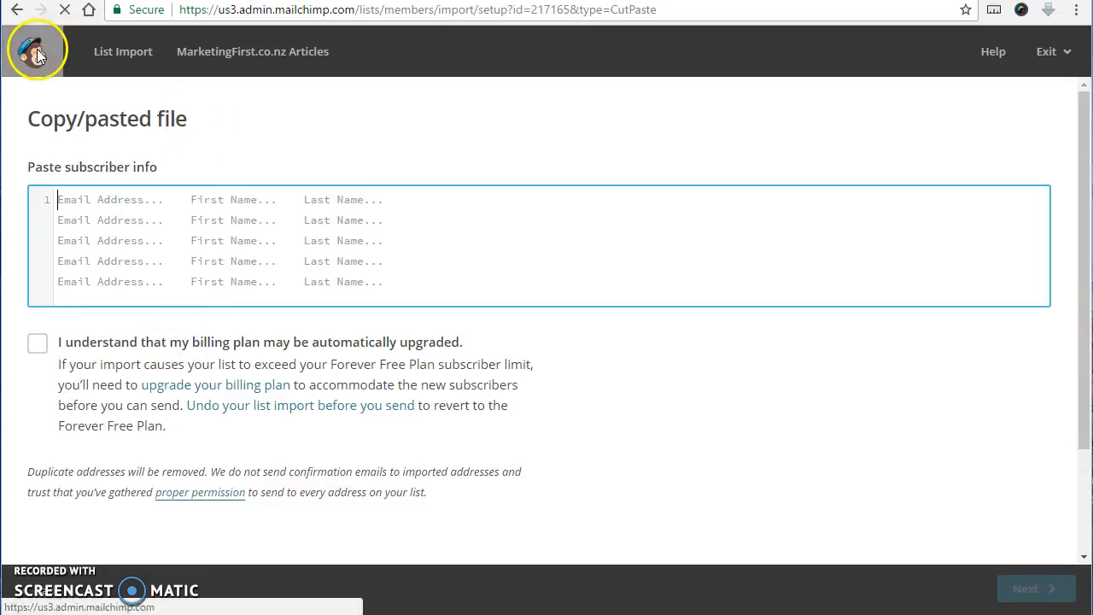
Abandon the import via the MailChimp logo, landing on the account dashboard.
{"action": "left_click", "coordinate": [36, 49]}
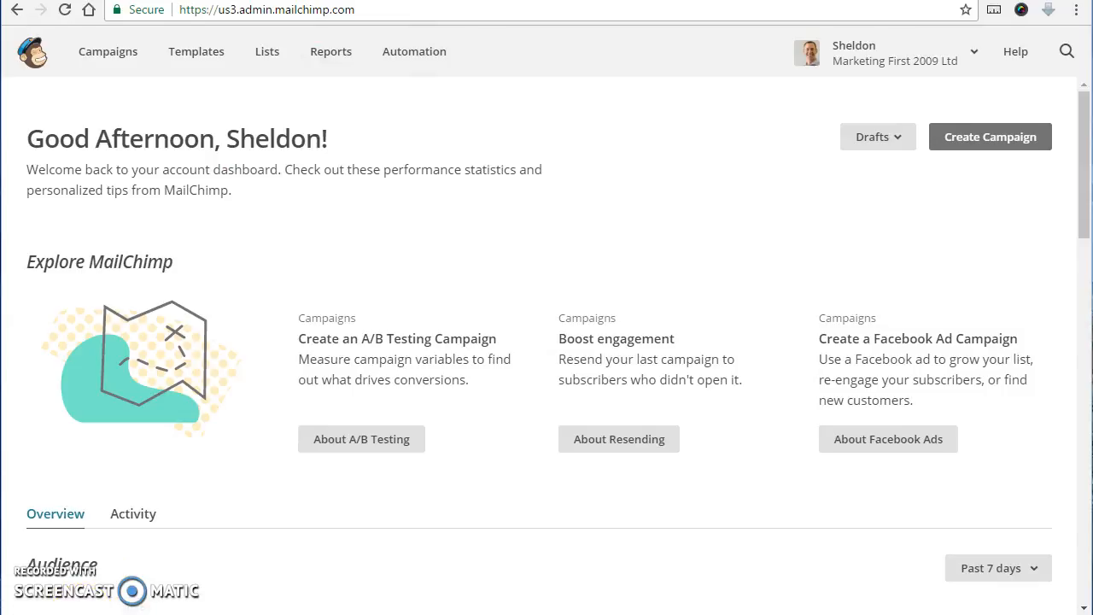
{"action": "mouse_move", "coordinate": [331, 51]}
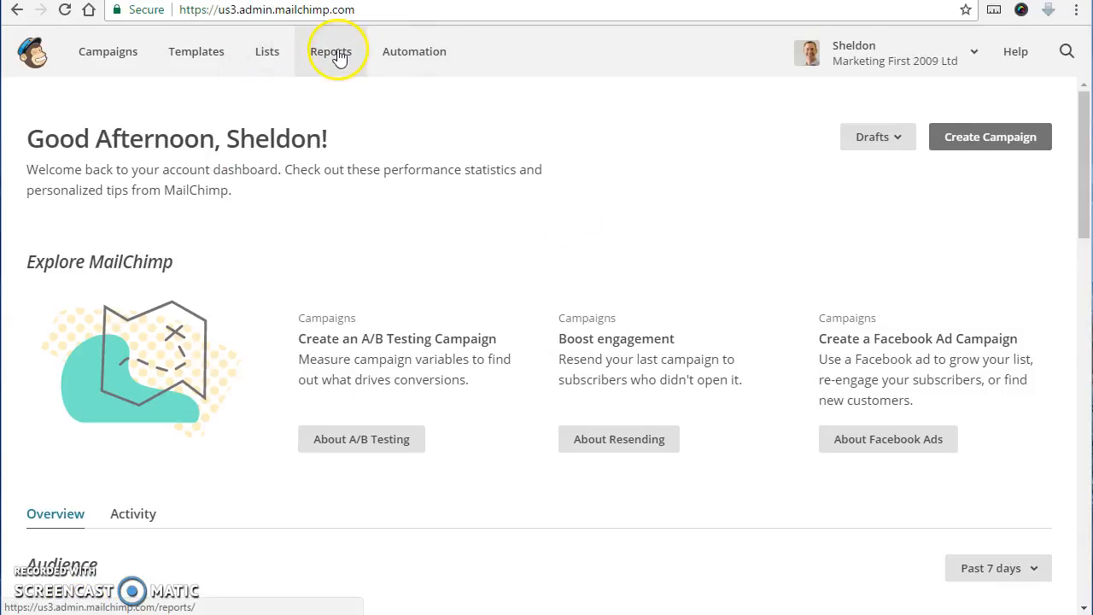
{"action": "mouse_move", "coordinate": [322, 101]}
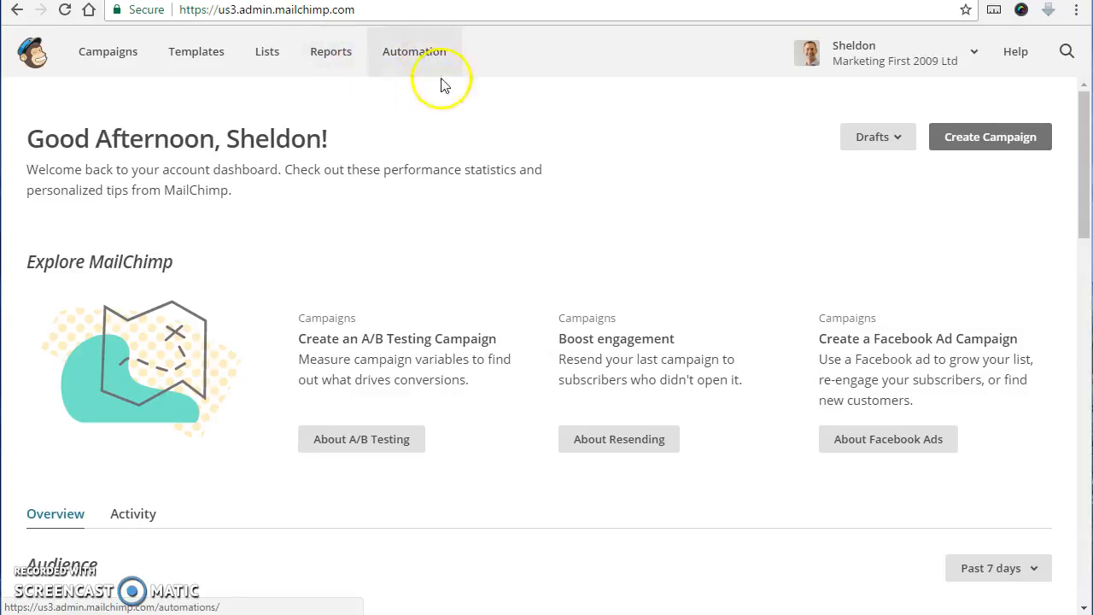
{"action": "mouse_move", "coordinate": [1046, 54]}
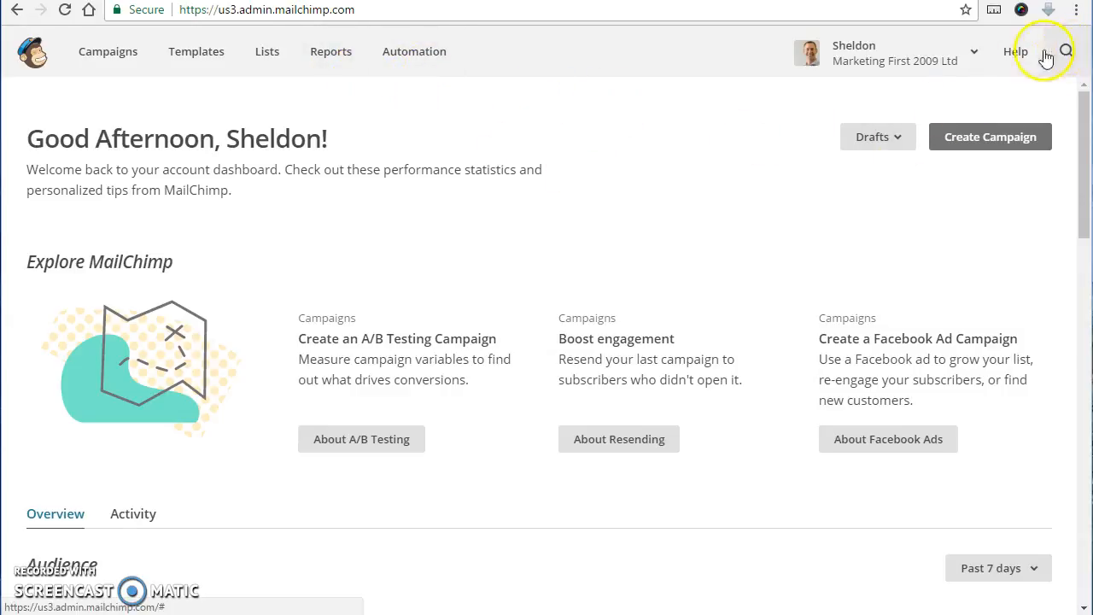
{"action": "mouse_move", "coordinate": [1015, 53]}
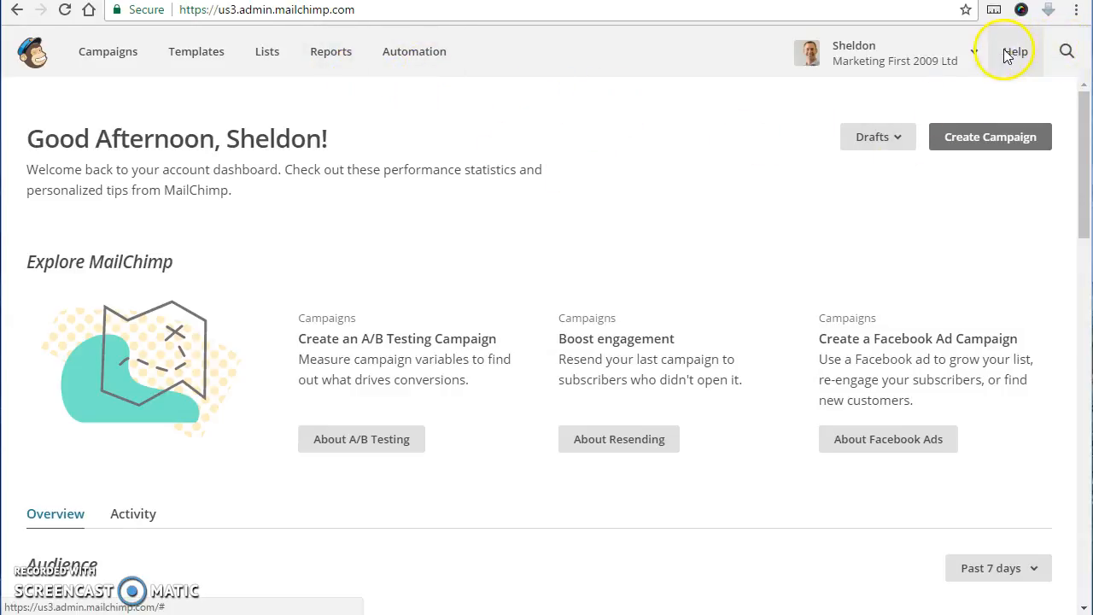
Search the knowledge base for 'automated emails'.
{"action": "left_click", "coordinate": [1014, 51]}
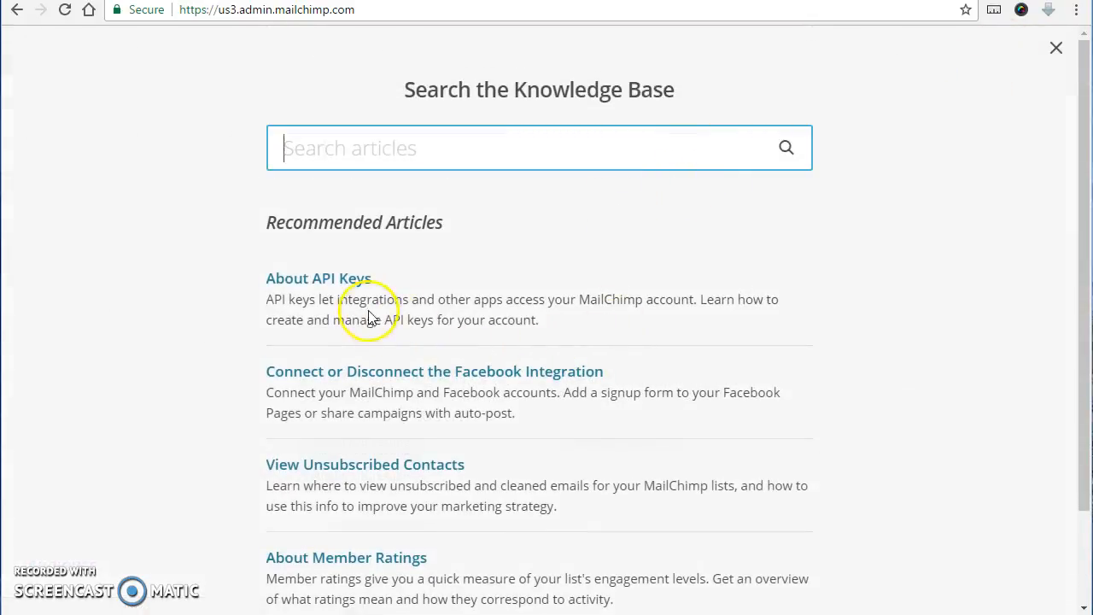
{"action": "mouse_move", "coordinate": [437, 163]}
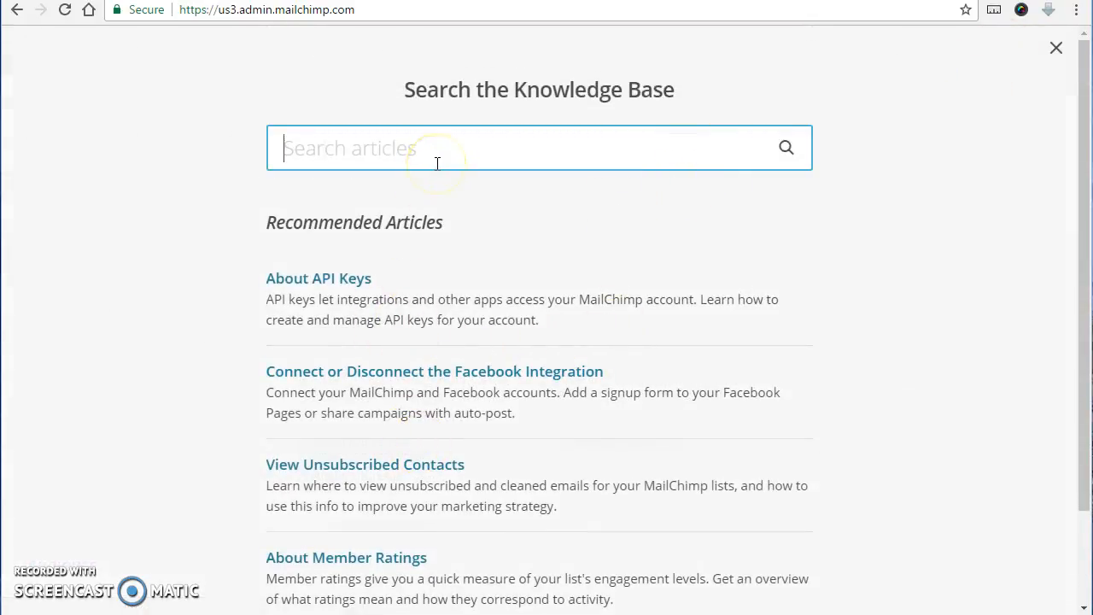
{"action": "type", "text": "automated emails"}
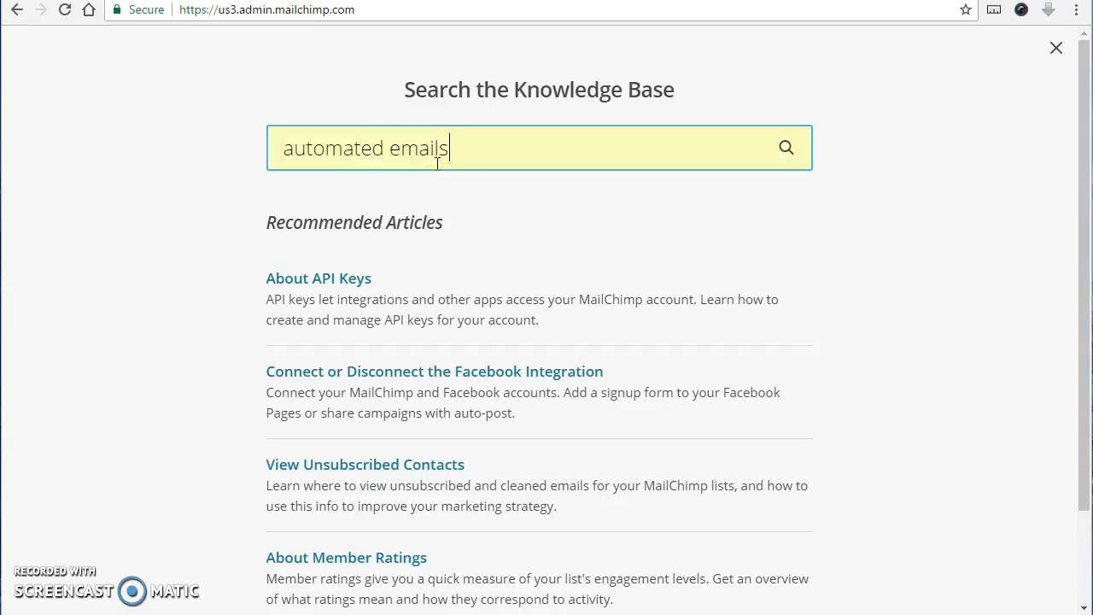
{"action": "mouse_move", "coordinate": [1055, 47]}
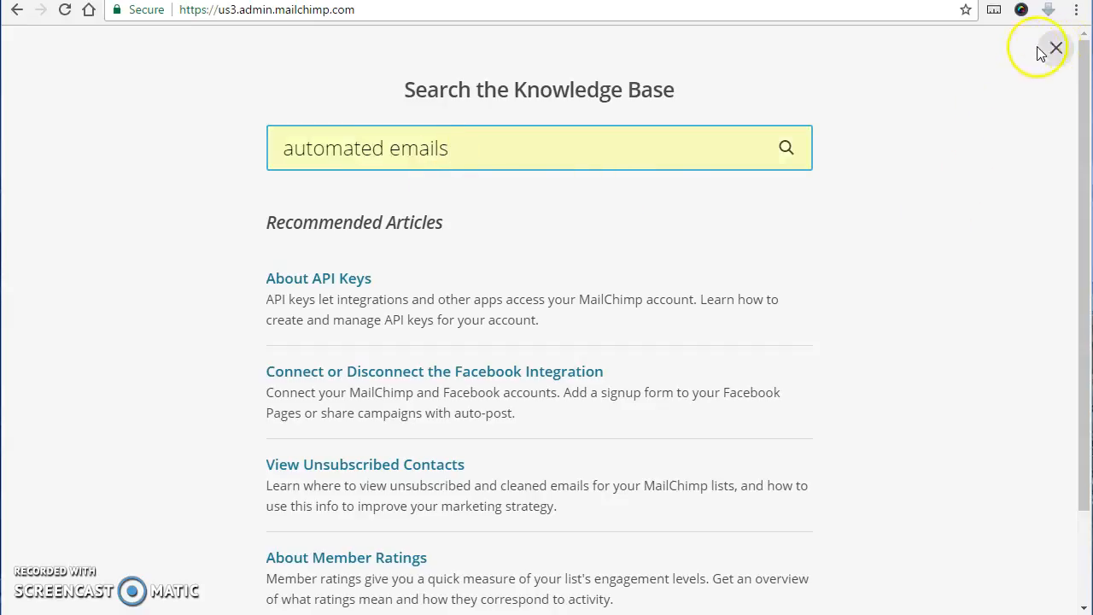
{"action": "mouse_move", "coordinate": [888, 89]}
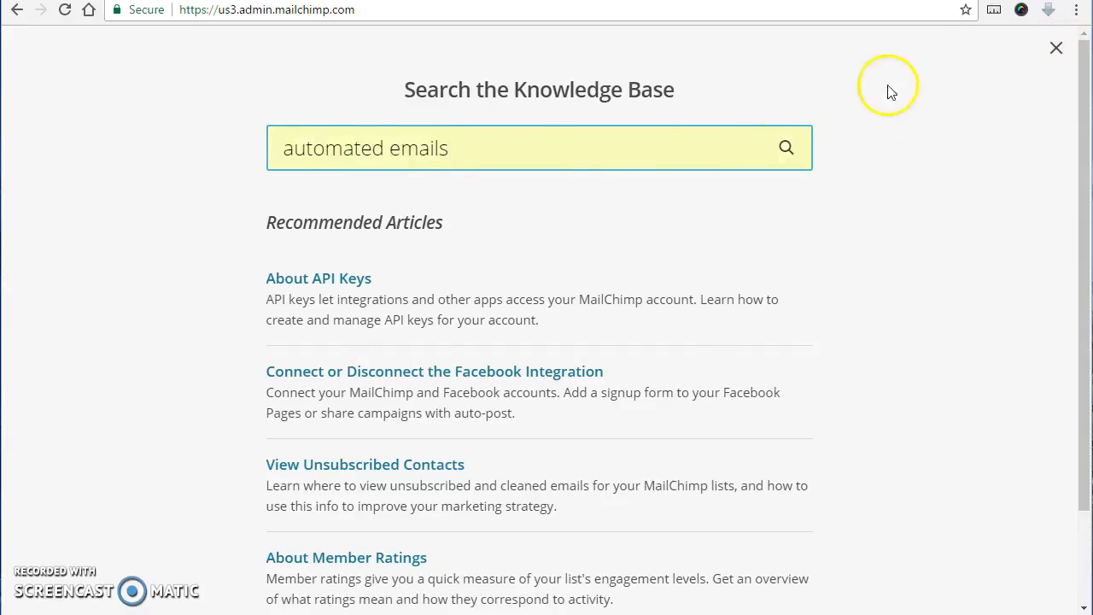
{"action": "mouse_move", "coordinate": [1055, 48]}
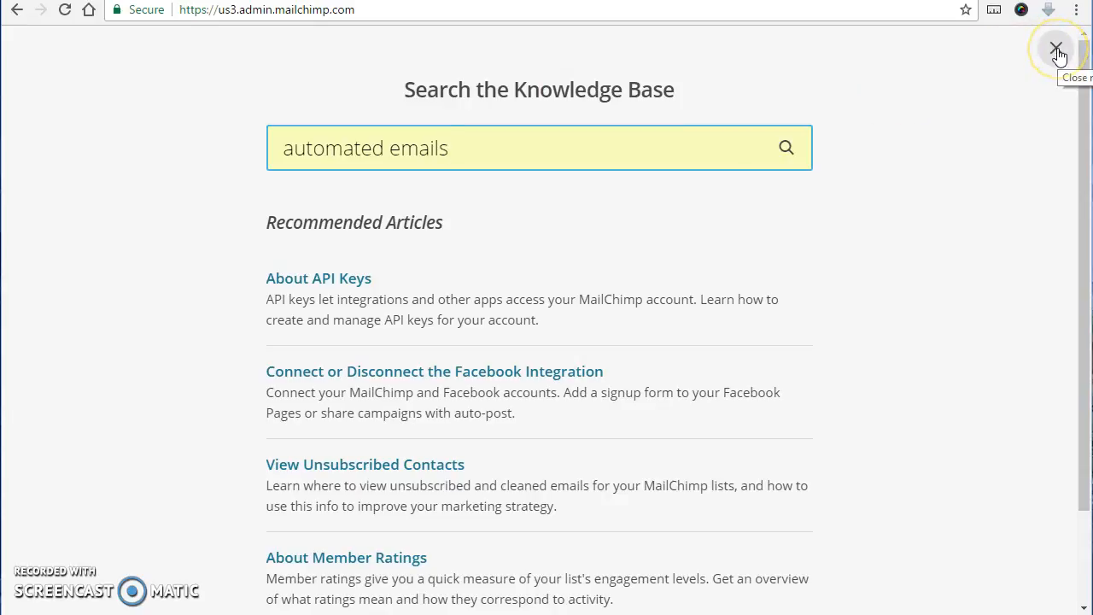
{"action": "left_click", "coordinate": [1057, 48]}
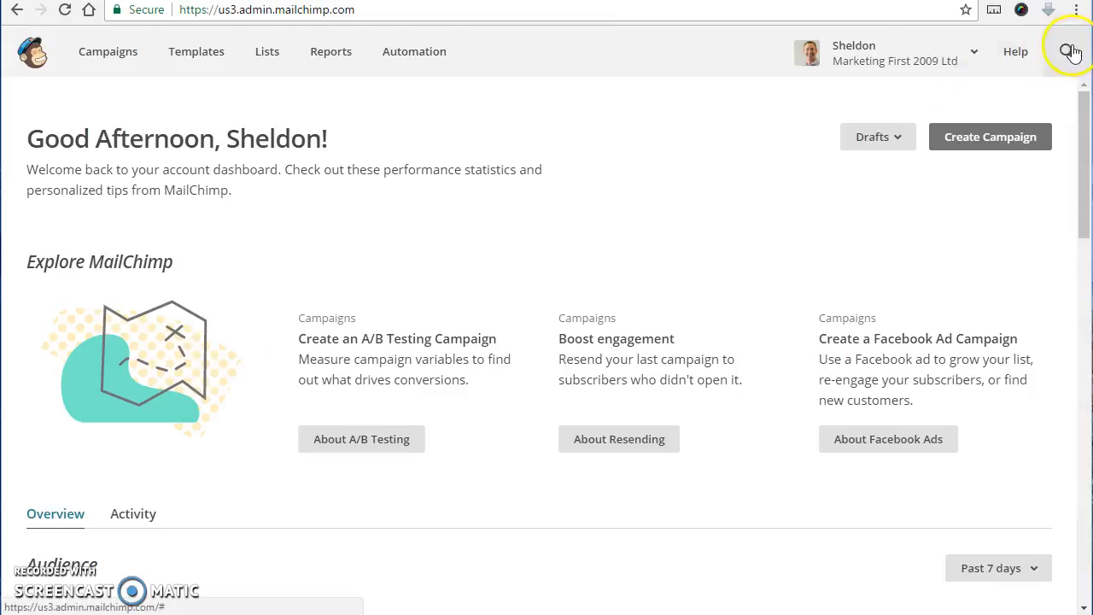
{"action": "left_click", "coordinate": [1072, 51]}
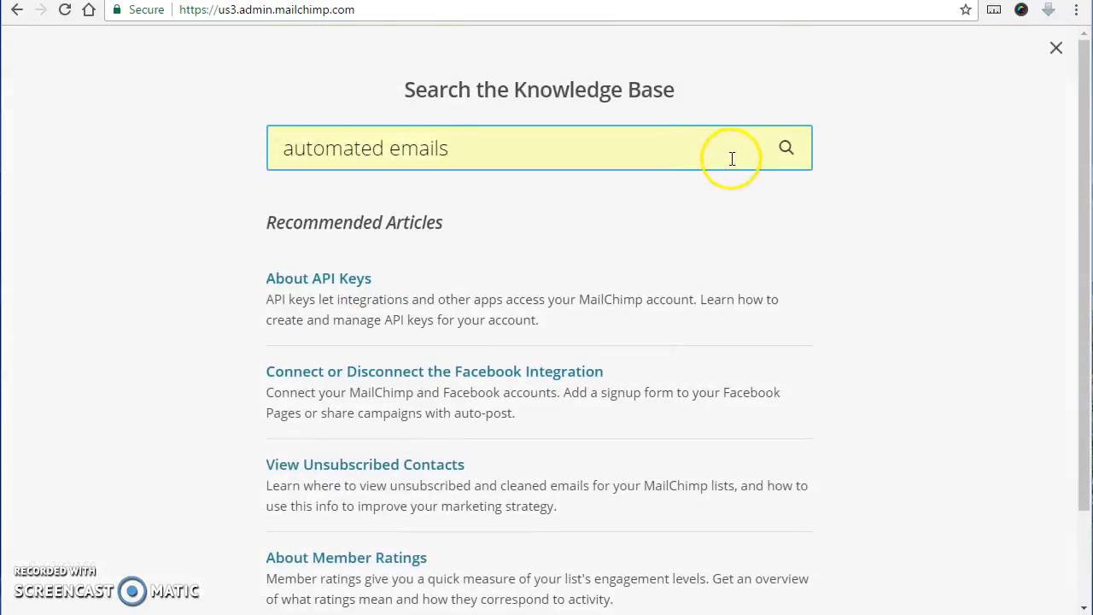
{"action": "left_click", "coordinate": [785, 147]}
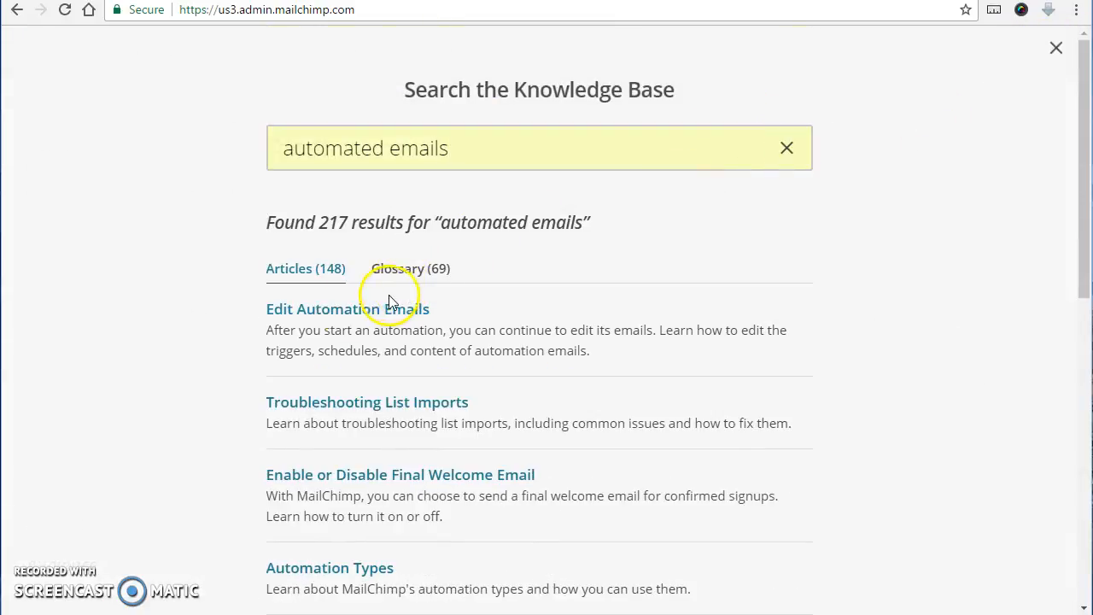
Read through the Edit Automation Emails article, then close it back to the dashboard.
{"action": "left_click", "coordinate": [347, 307]}
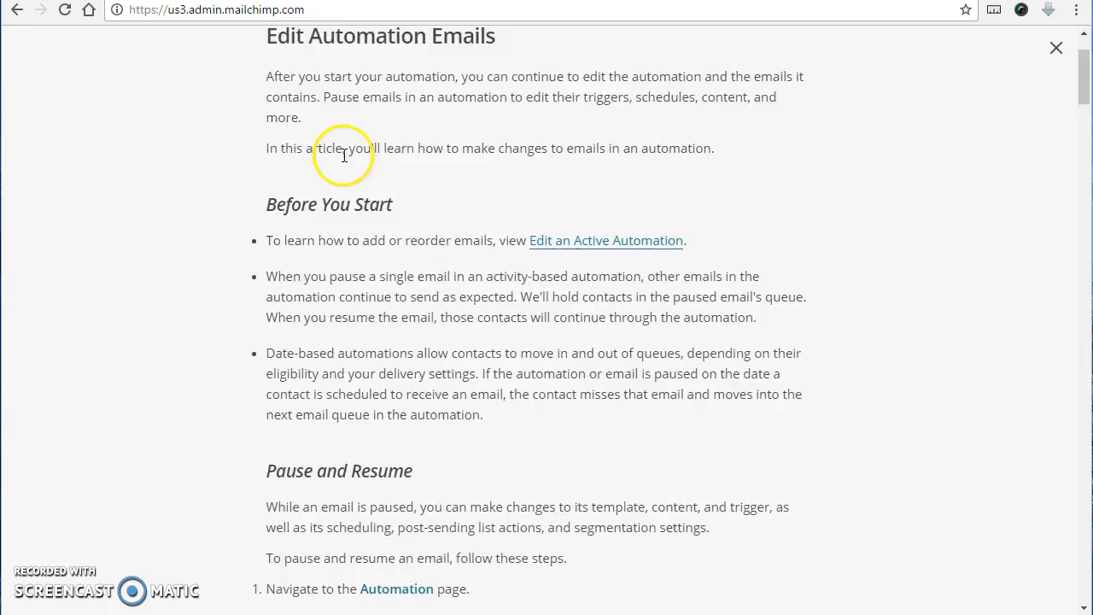
{"action": "scroll", "scroll_direction": "down", "scroll_amount": 3}
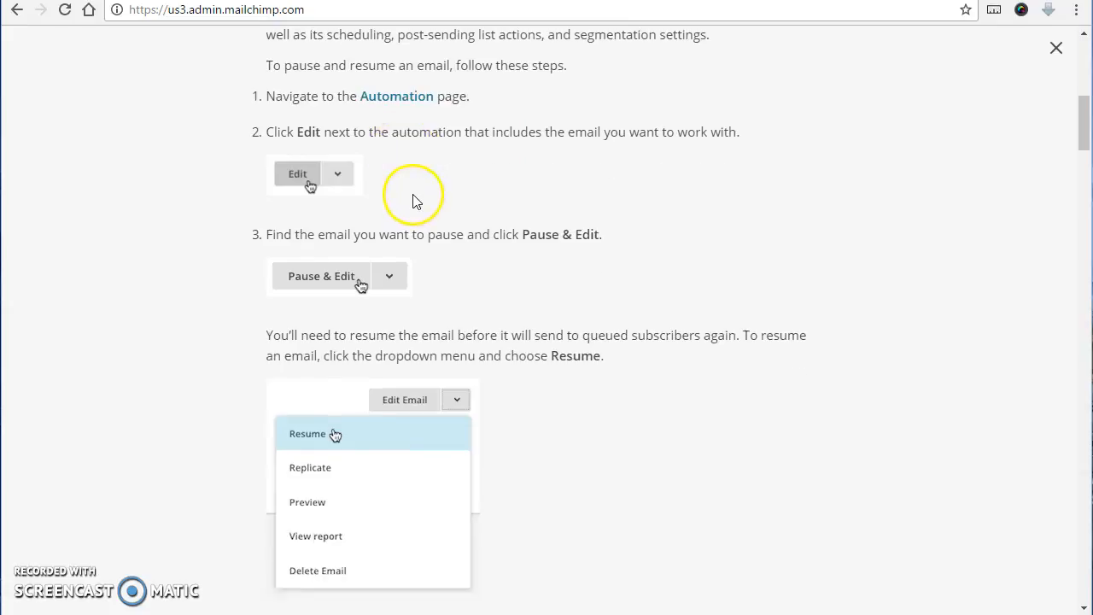
{"action": "scroll", "scroll_direction": "down", "scroll_amount": 3}
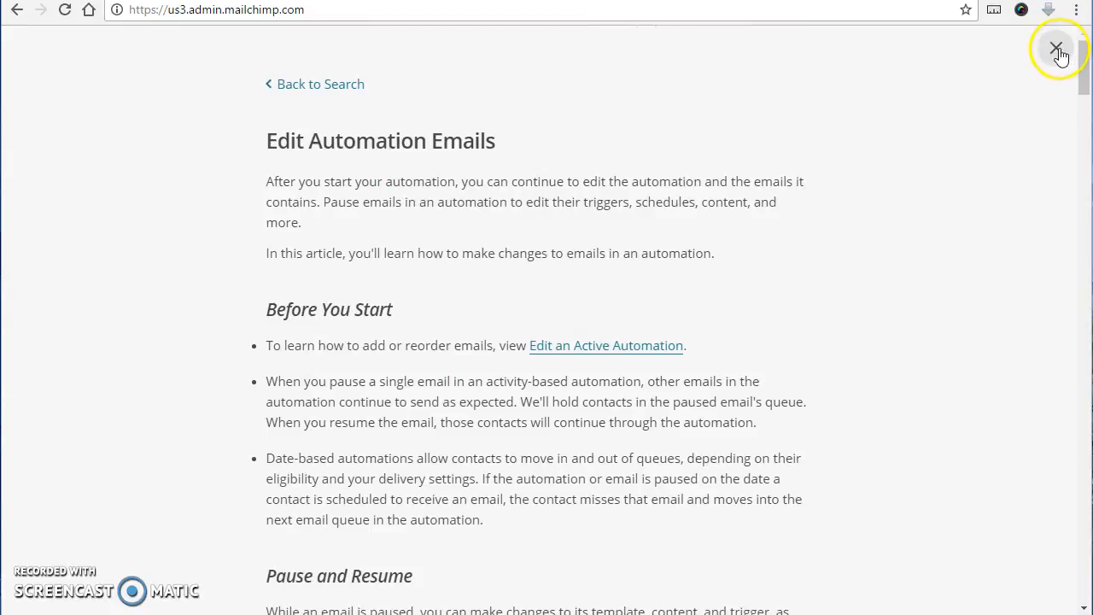
{"action": "left_click", "coordinate": [1057, 48]}
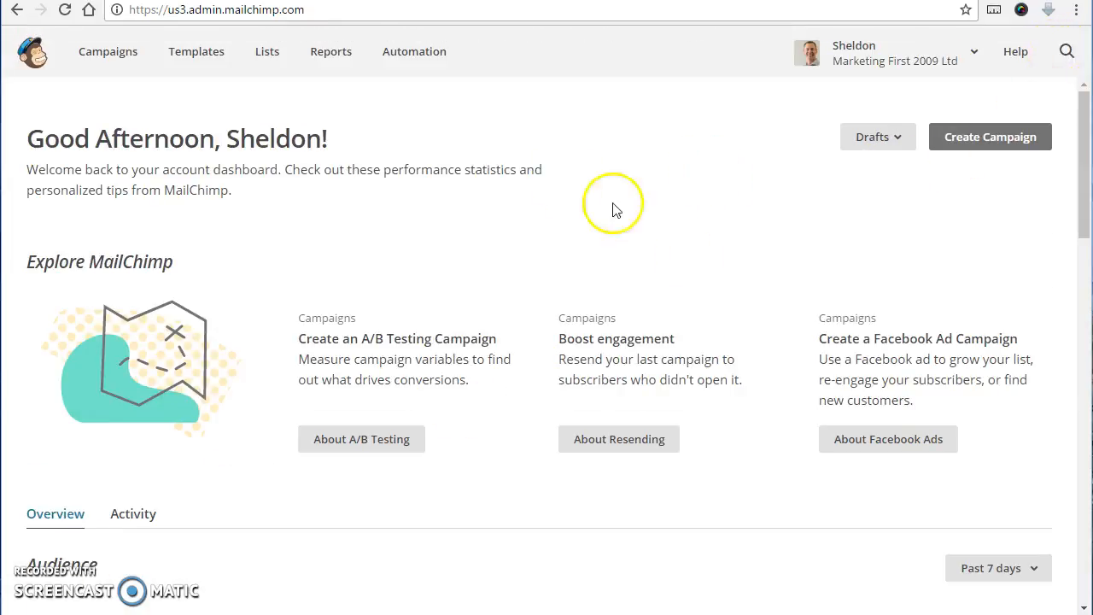
{"action": "mouse_move", "coordinate": [991, 137]}
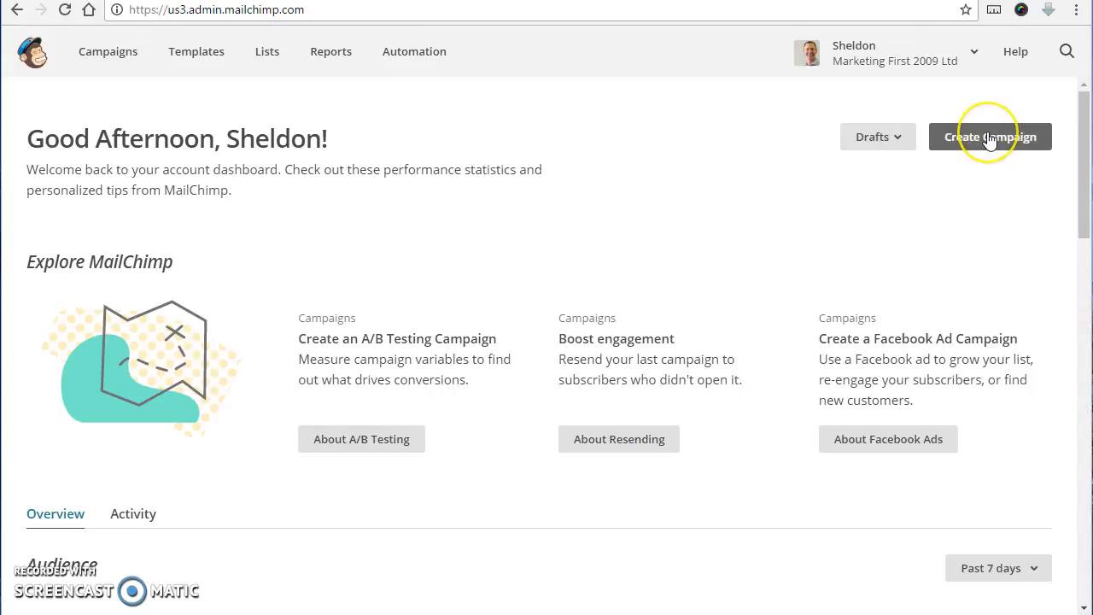
Create a Regular campaign named 'campaign name'.
{"action": "left_click", "coordinate": [991, 136]}
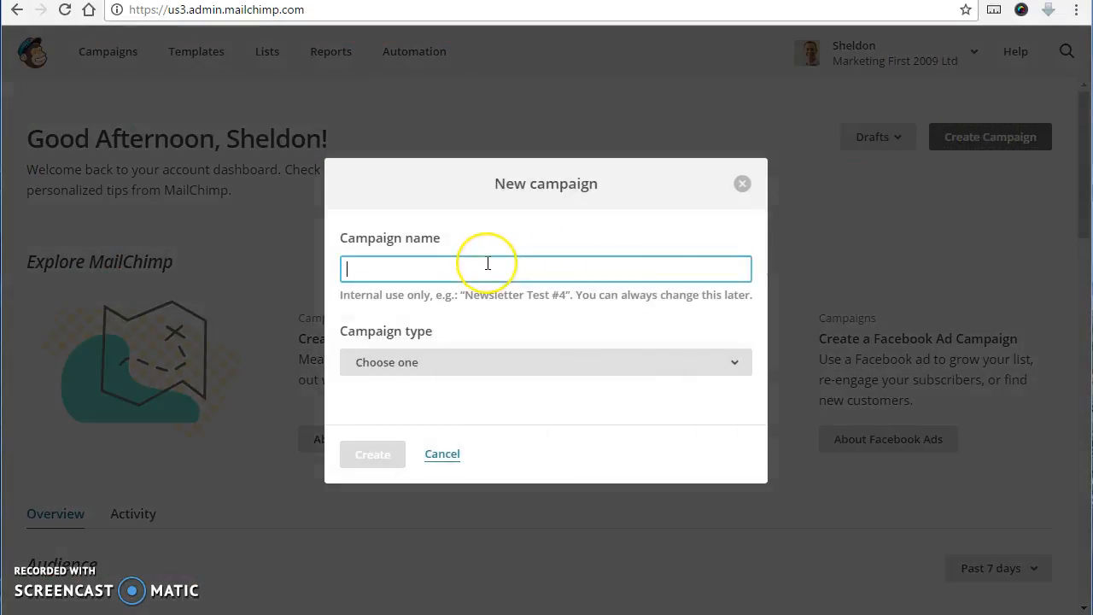
{"action": "type", "text": "campaign"}
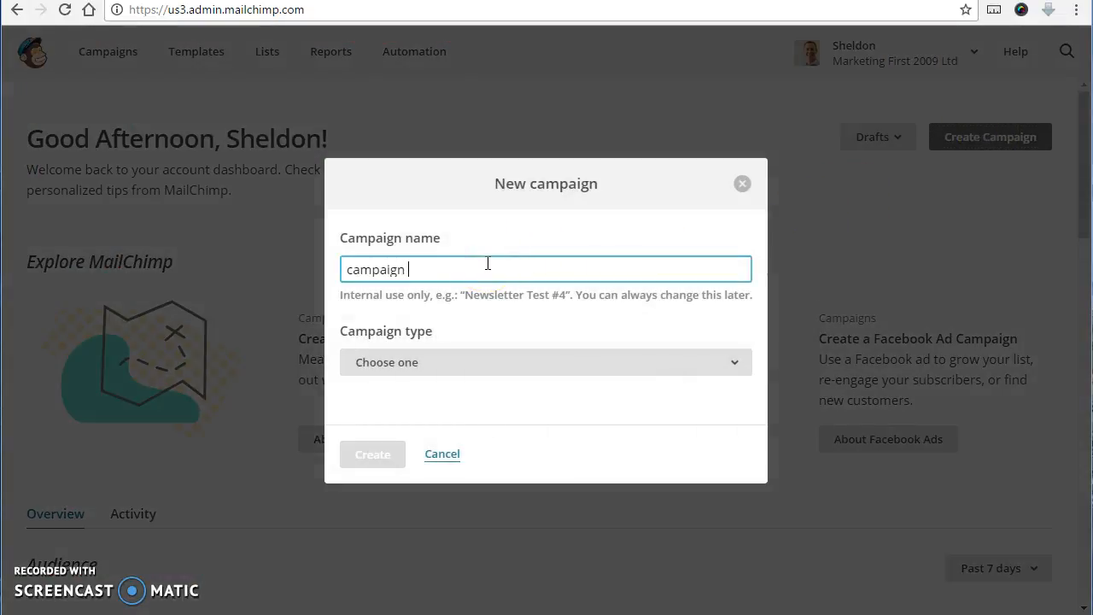
{"action": "type", "text": "name"}
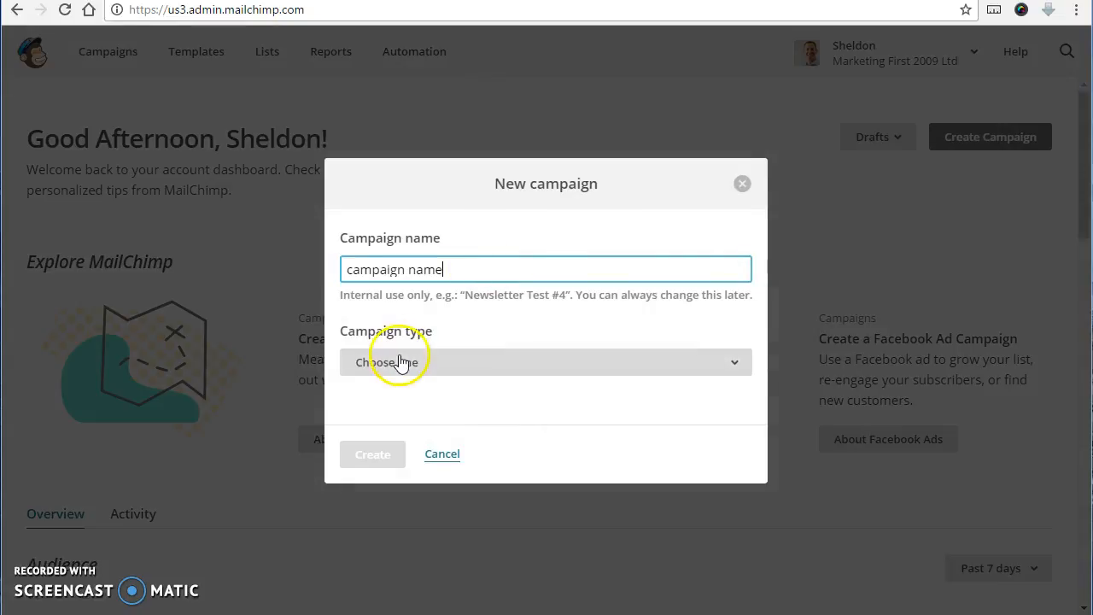
{"action": "left_click", "coordinate": [547, 363]}
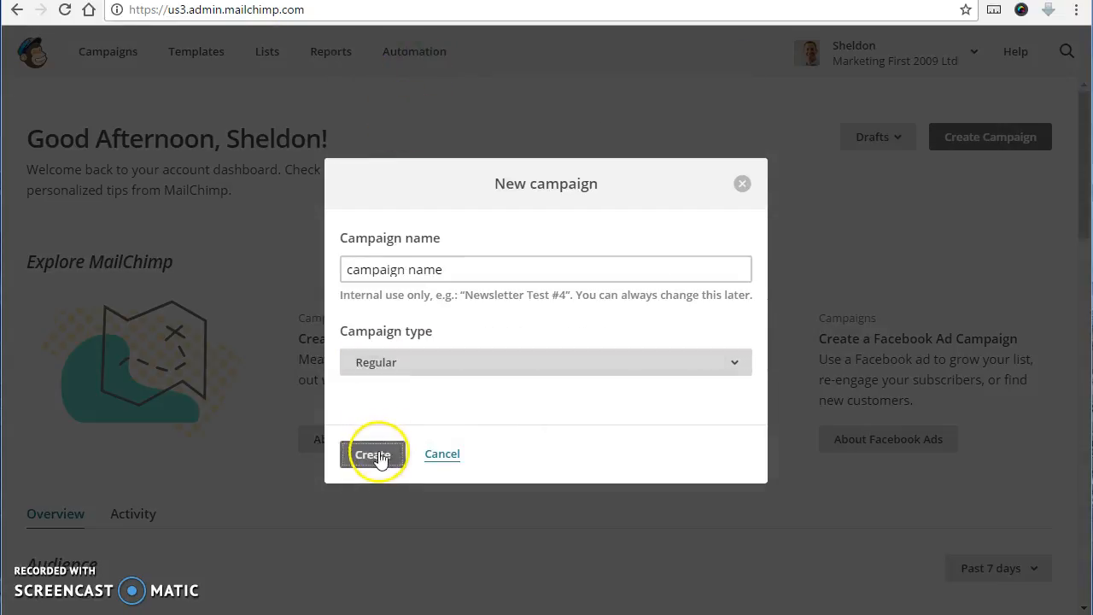
{"action": "left_click", "coordinate": [372, 454]}
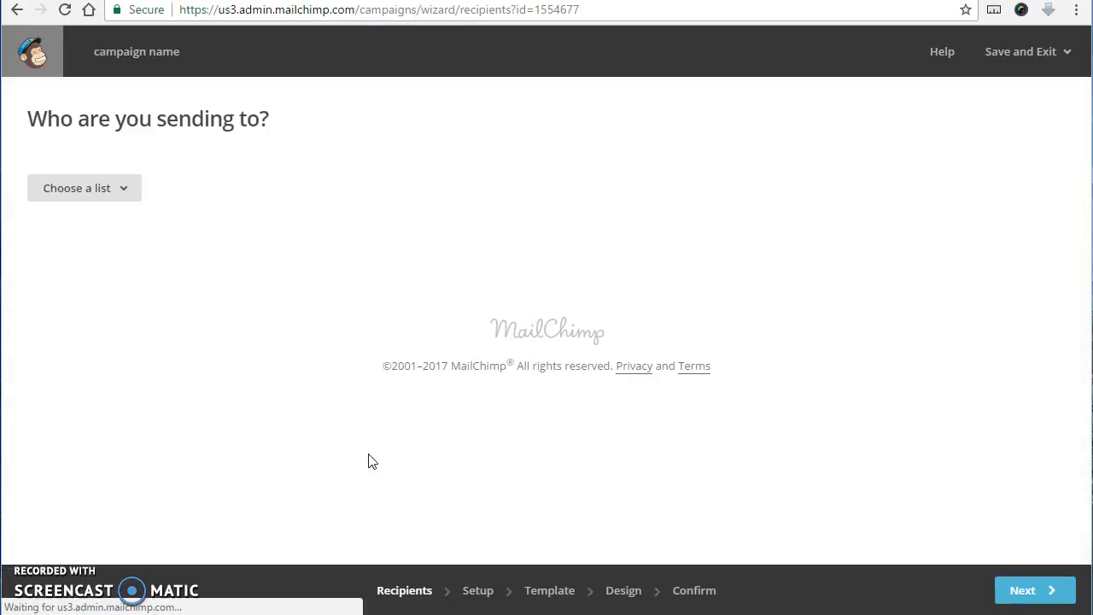
Choose the MarketingFirst.co.nz Articles list and look at the group/segment and pasted-emails options.
{"action": "left_click", "coordinate": [82, 188]}
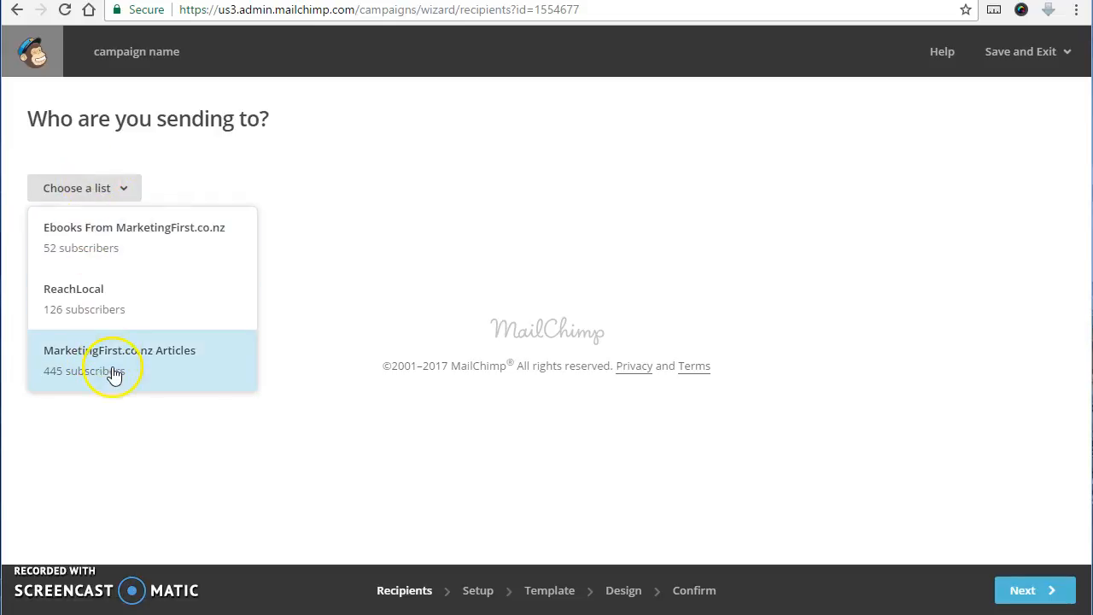
{"action": "left_click", "coordinate": [119, 350]}
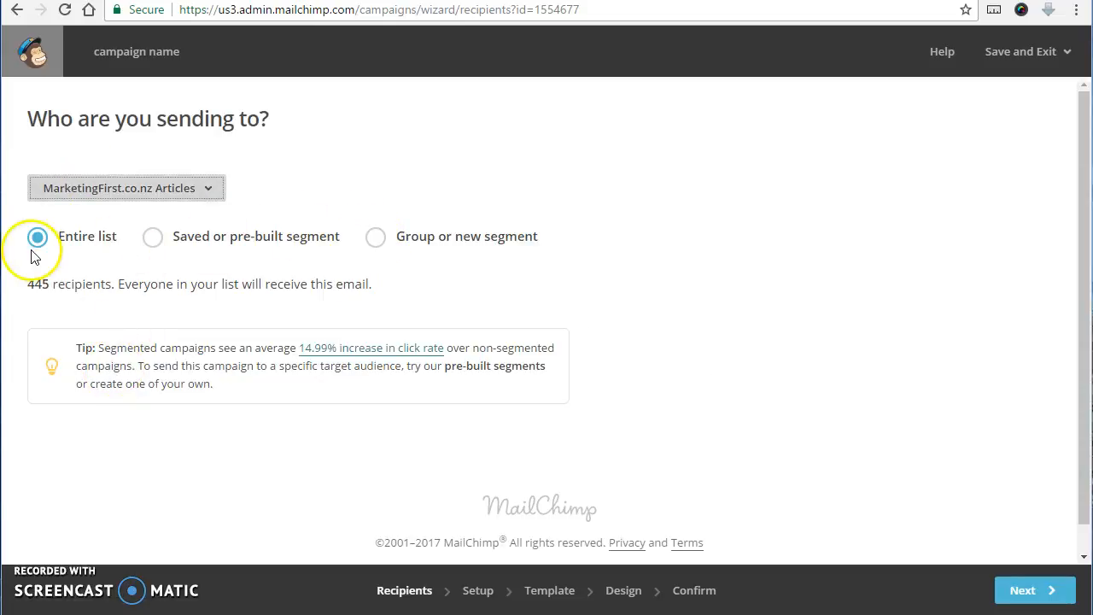
{"action": "mouse_move", "coordinate": [316, 259]}
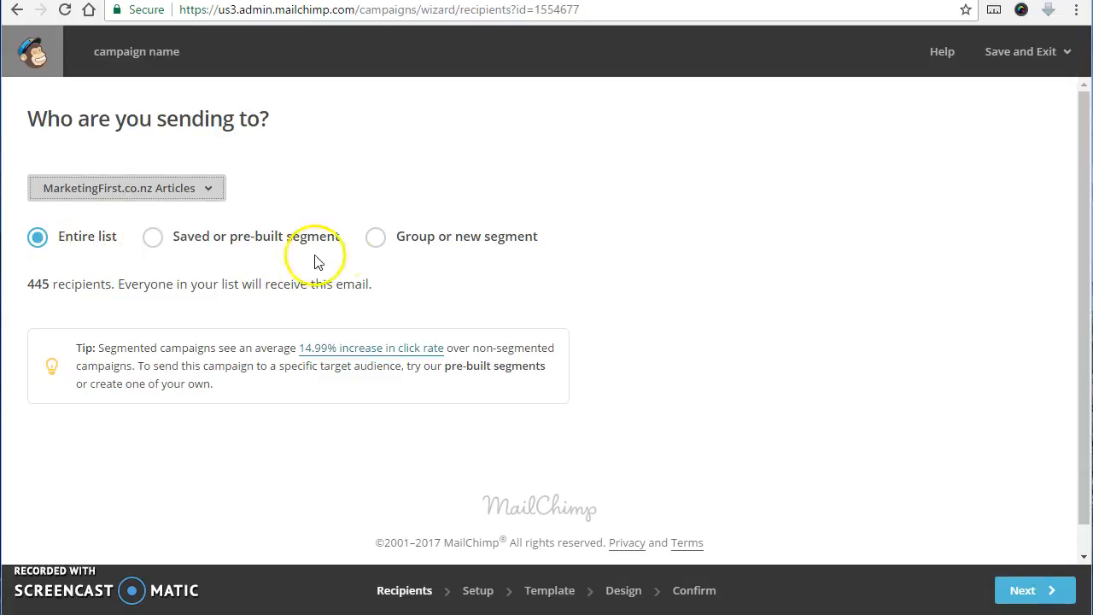
{"action": "left_click", "coordinate": [375, 236]}
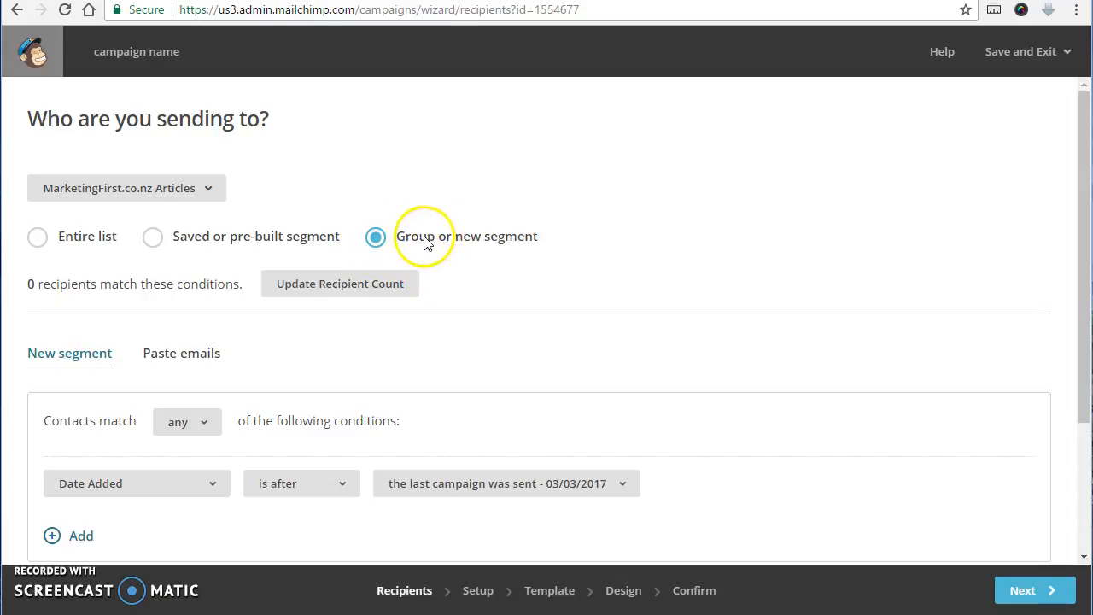
{"action": "left_click", "coordinate": [181, 352]}
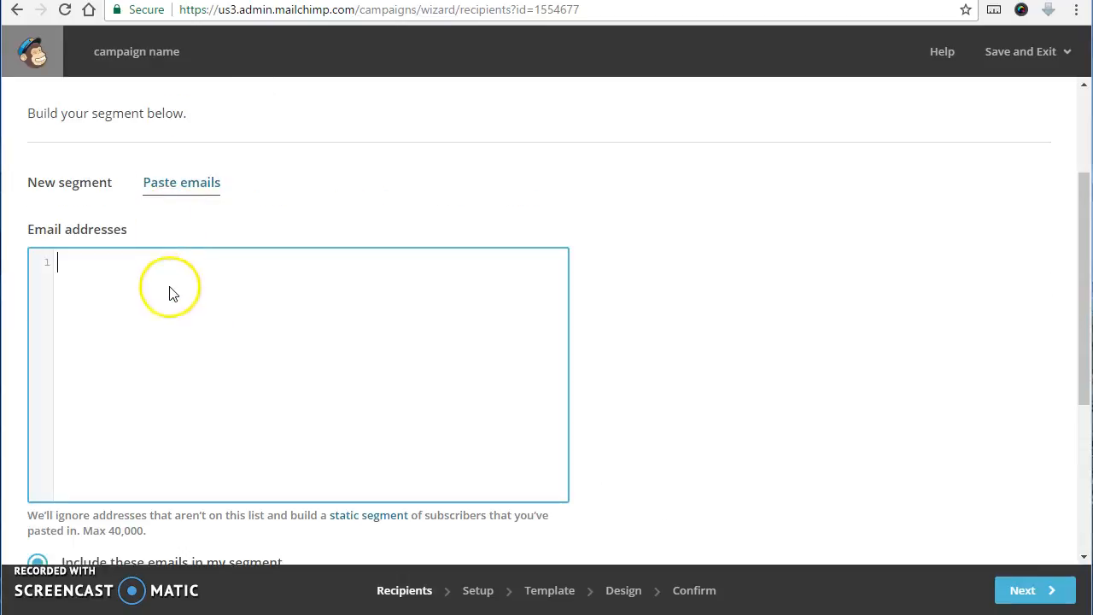
Keep Entire list (445 recipients) as the audience and continue to Campaign info.
{"action": "scroll", "scroll_direction": "up", "scroll_amount": 3}
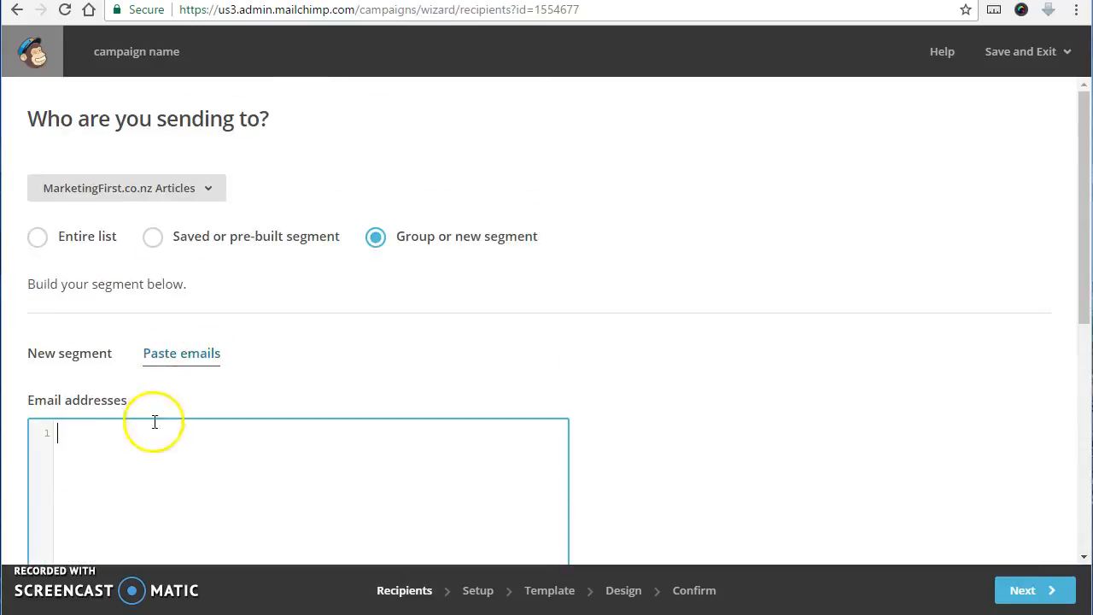
{"action": "scroll", "scroll_direction": "down", "scroll_amount": 3}
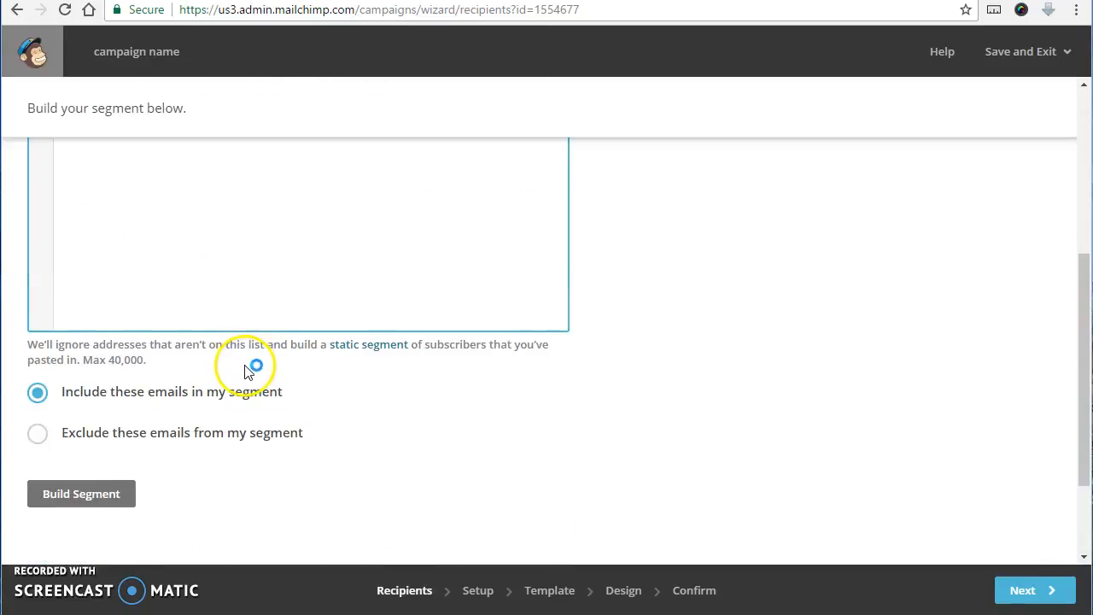
{"action": "scroll", "scroll_direction": "up", "scroll_amount": 3}
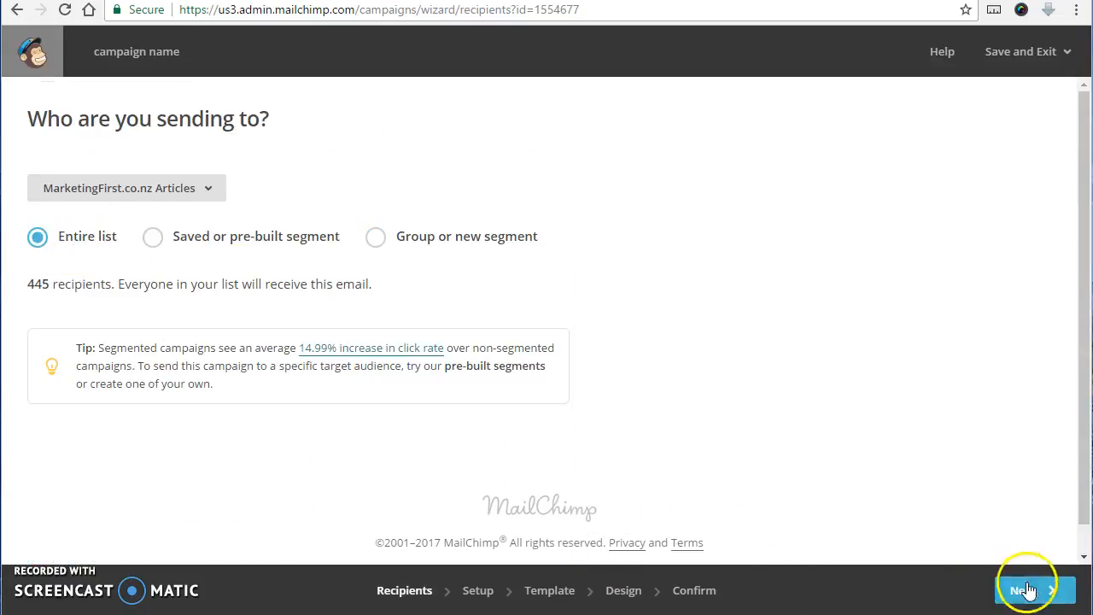
{"action": "left_click", "coordinate": [1028, 591]}
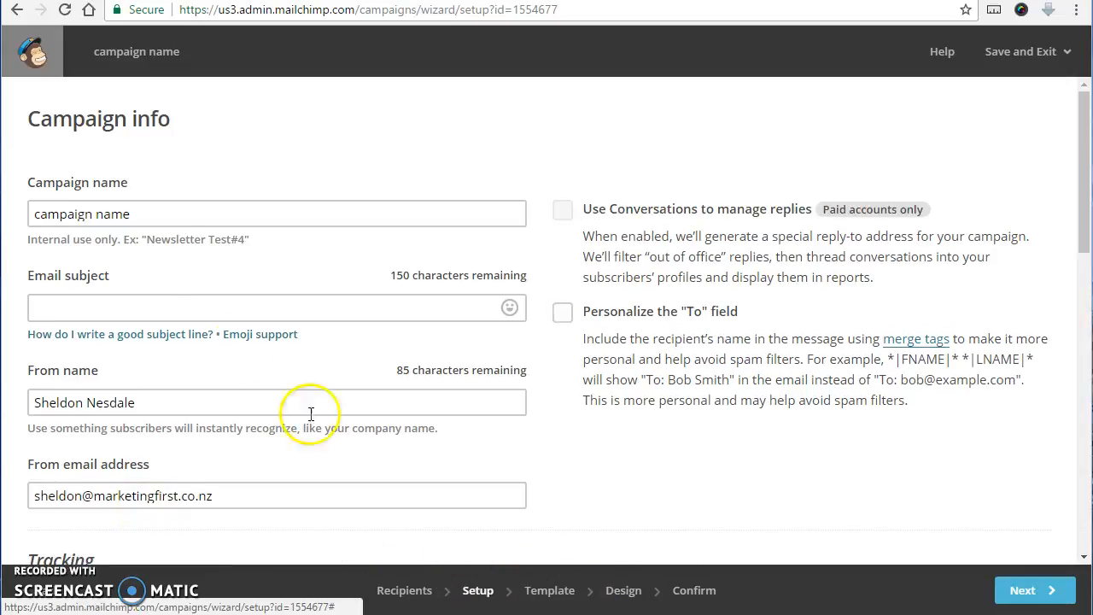
Leave the subject blank, skim Tracking and Social media defaults, and continue to templates.
{"action": "left_click", "coordinate": [277, 307]}
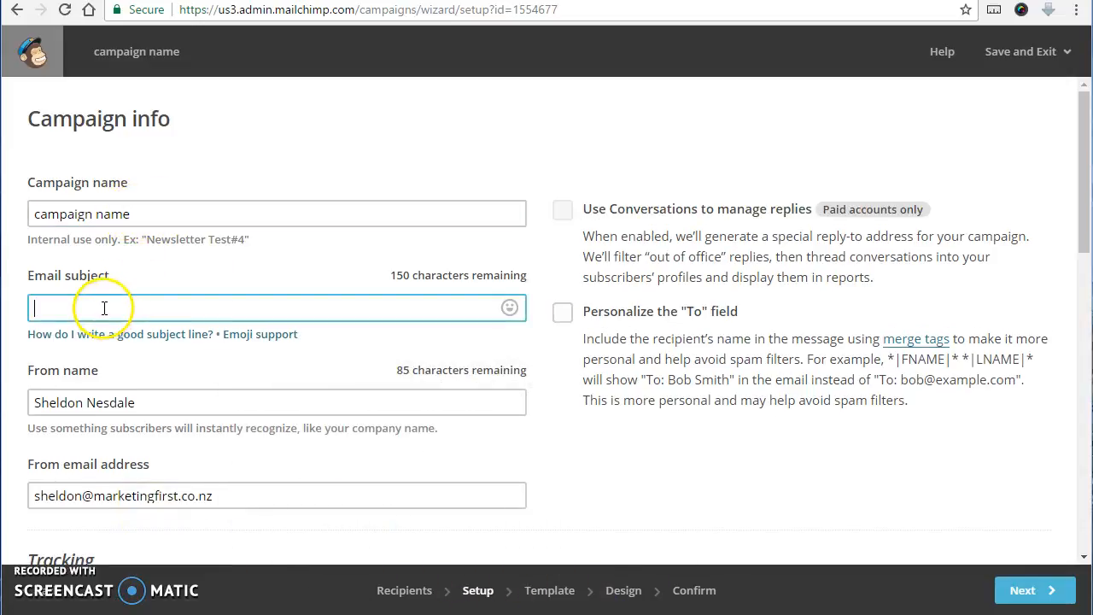
{"action": "mouse_move", "coordinate": [66, 278]}
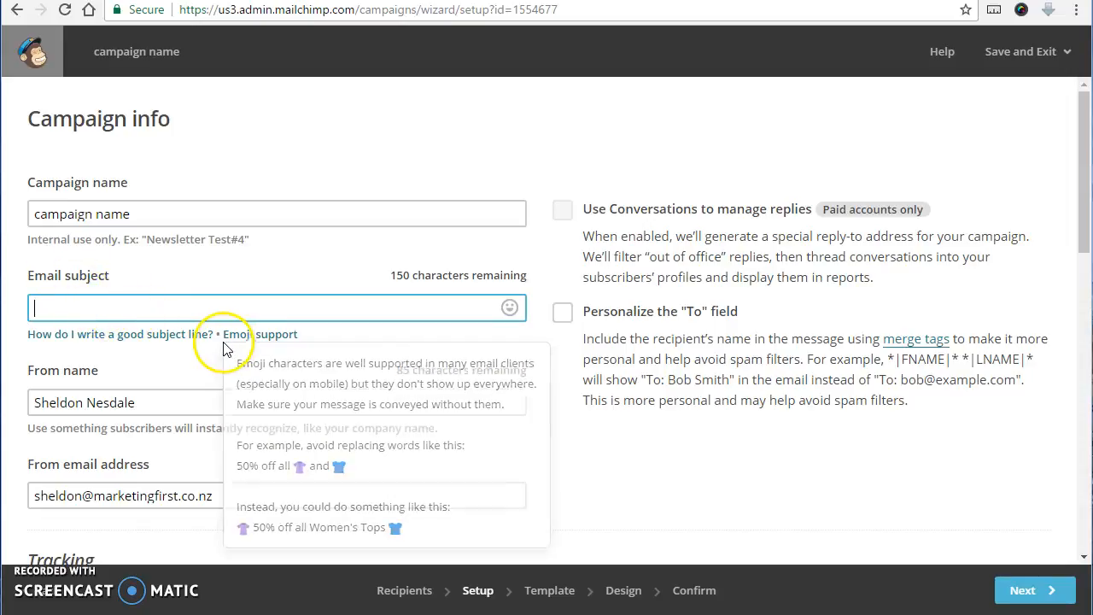
{"action": "scroll", "scroll_direction": "down", "scroll_amount": 3}
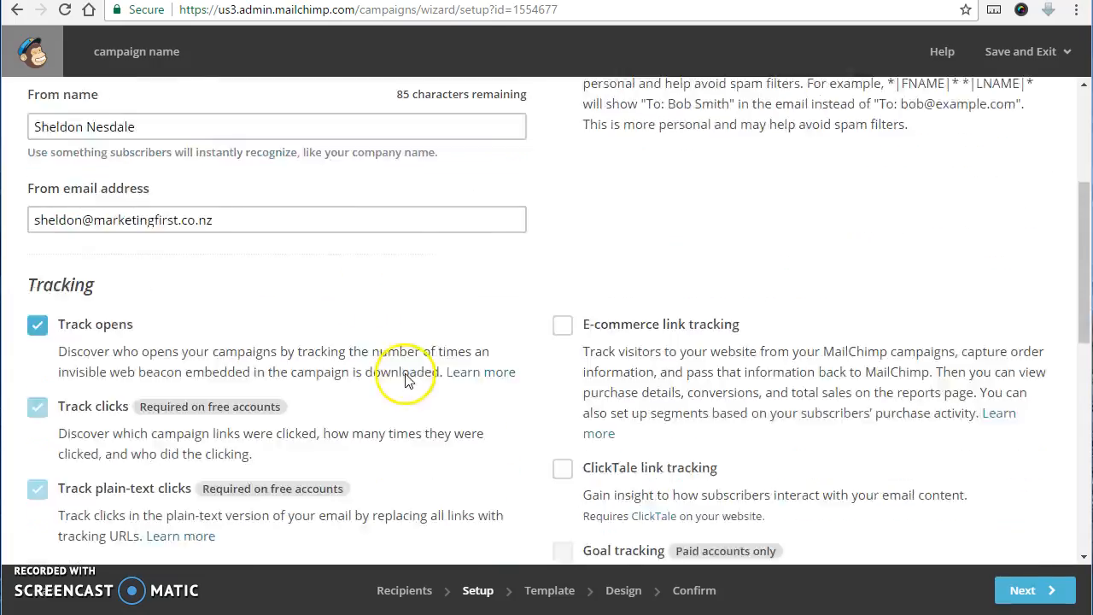
{"action": "scroll", "scroll_direction": "down", "scroll_amount": 3}
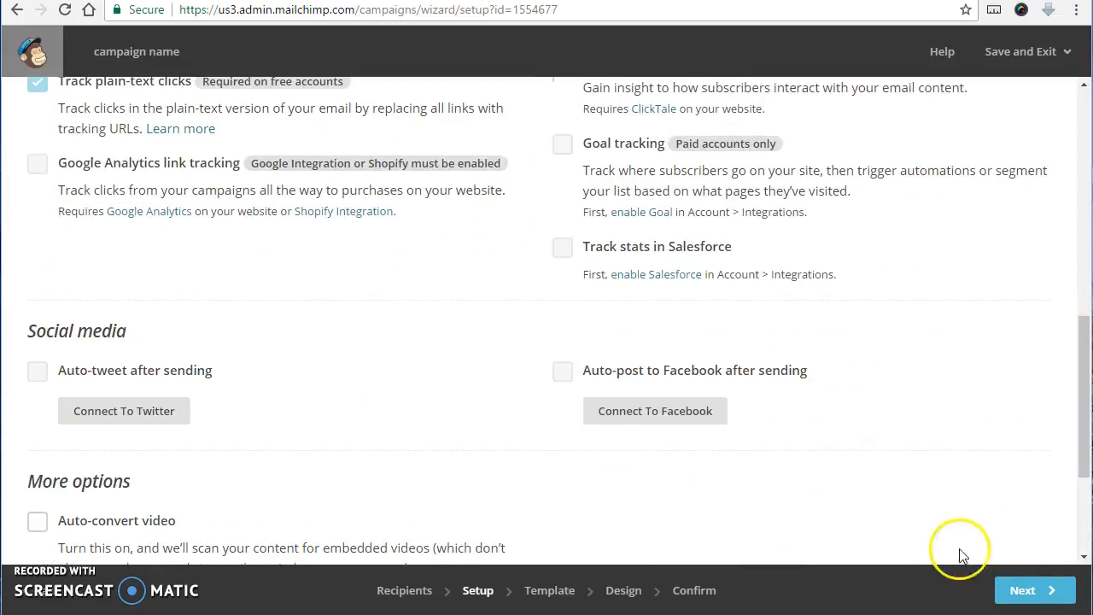
{"action": "left_click", "coordinate": [1035, 591]}
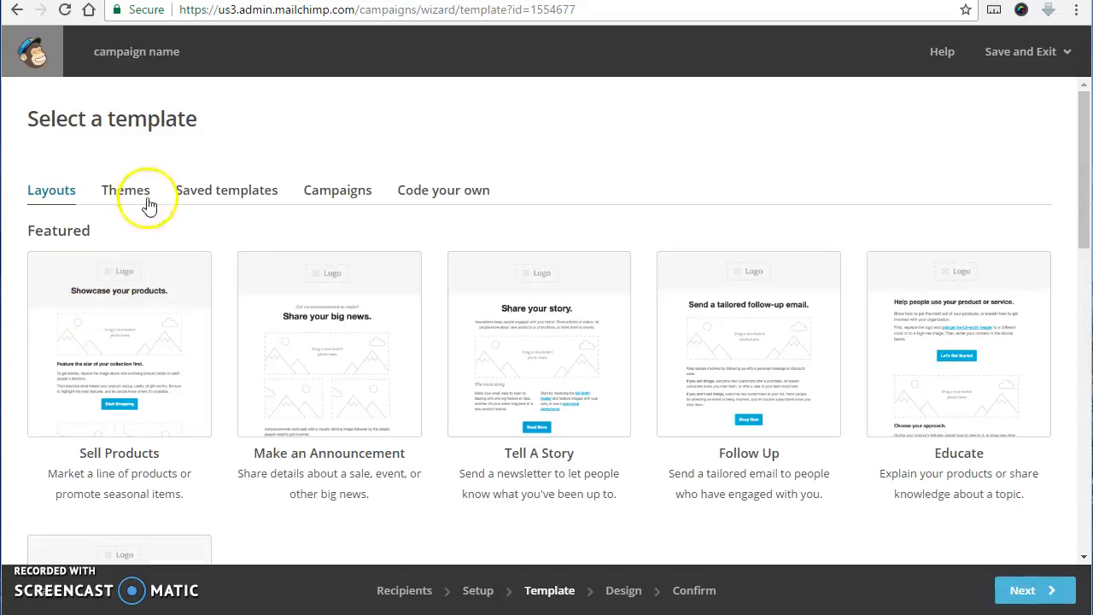
{"action": "mouse_move", "coordinate": [365, 189]}
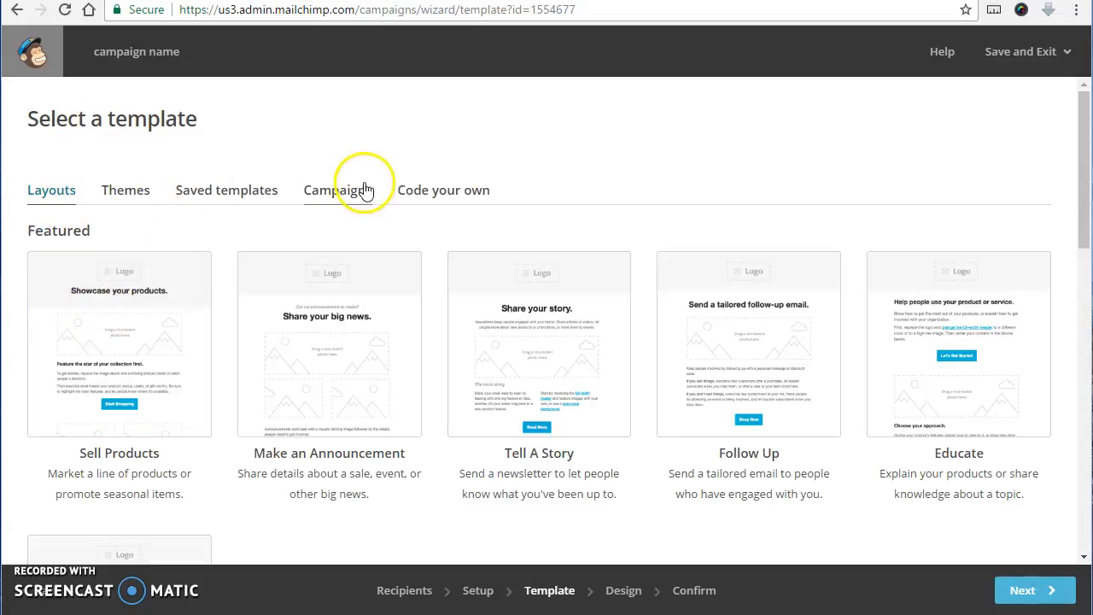
From the Campaigns templates tab, reuse the recently sent BMP Endorsement campaign.
{"action": "left_click", "coordinate": [338, 190]}
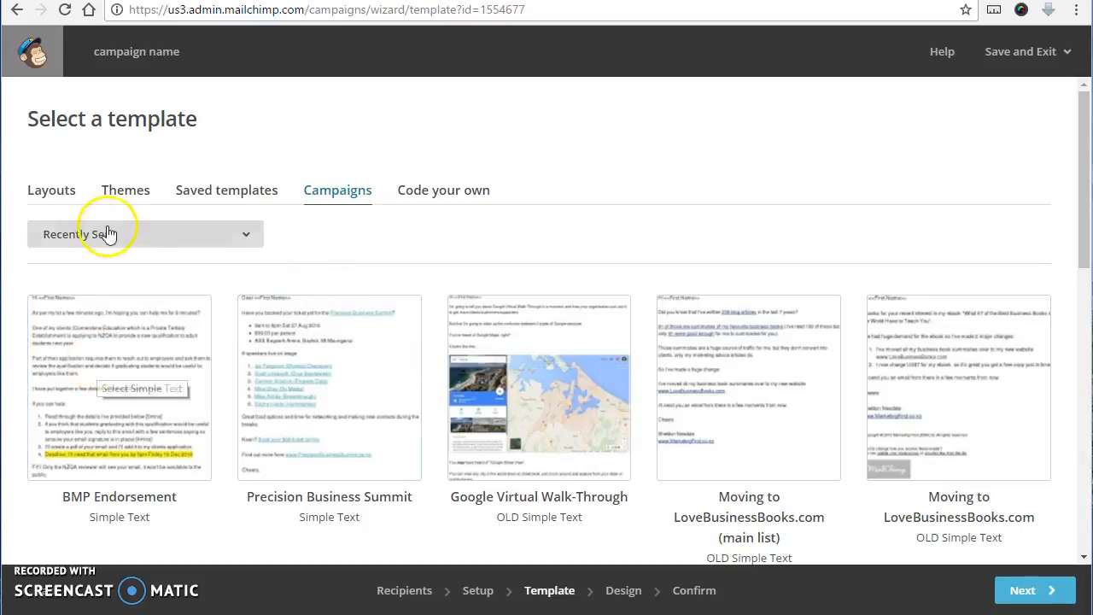
{"action": "mouse_move", "coordinate": [230, 196]}
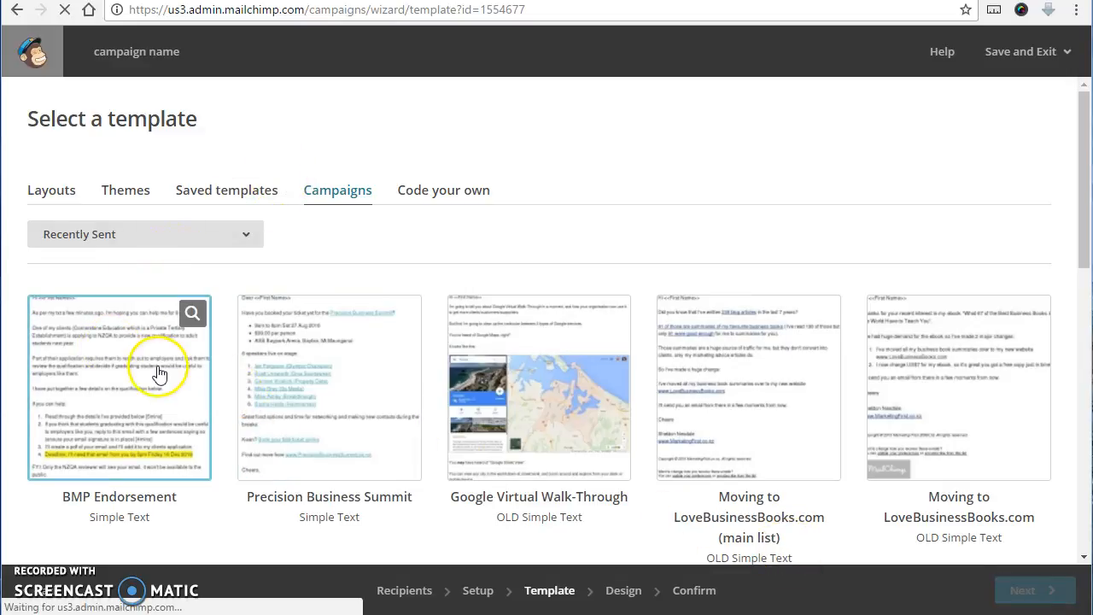
{"action": "left_click", "coordinate": [119, 386]}
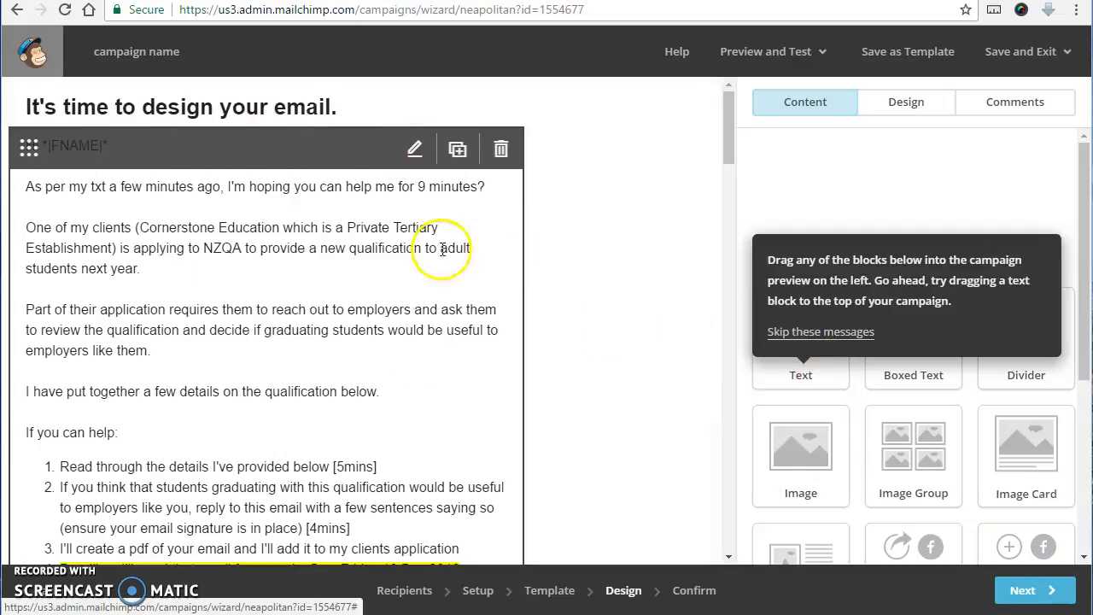
{"action": "mouse_move", "coordinate": [333, 294]}
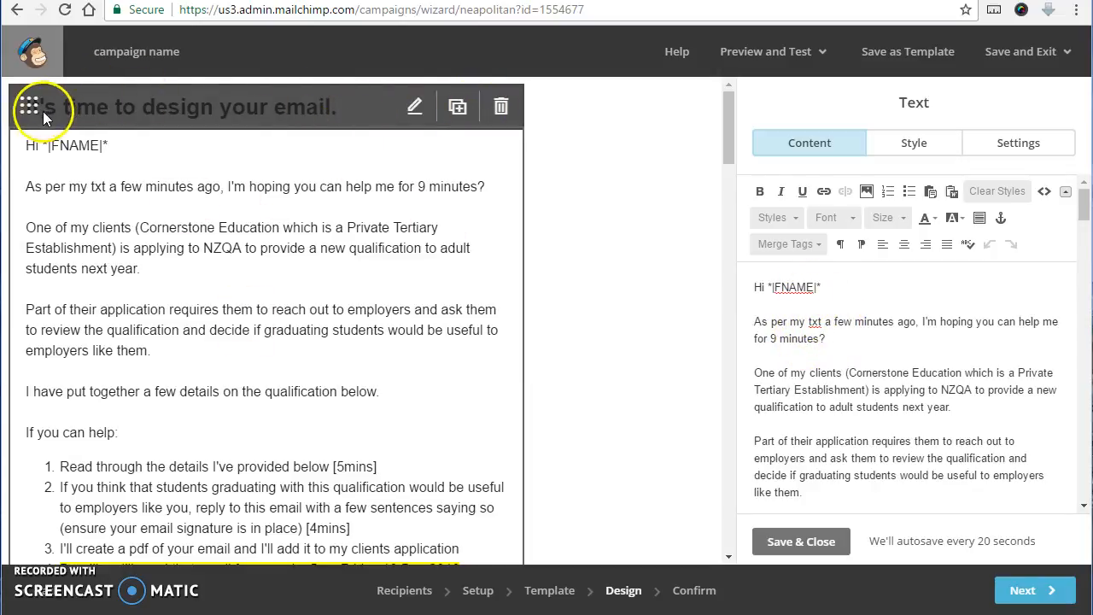
Delete the surplus content block, Save & Close the text edits, and continue to review.
{"action": "left_click", "coordinate": [500, 106]}
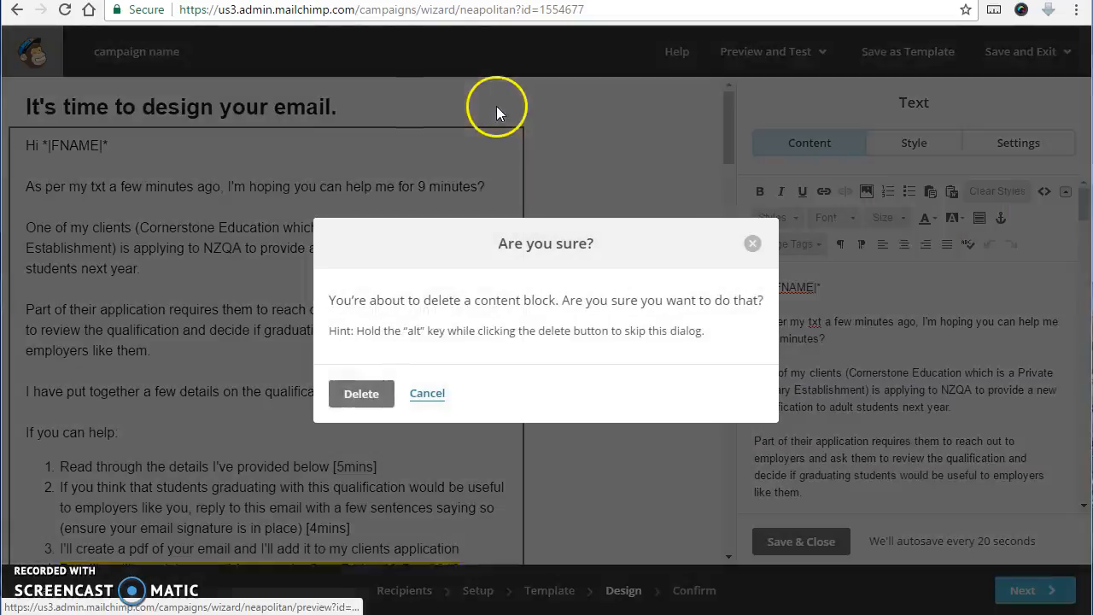
{"action": "left_click", "coordinate": [362, 393]}
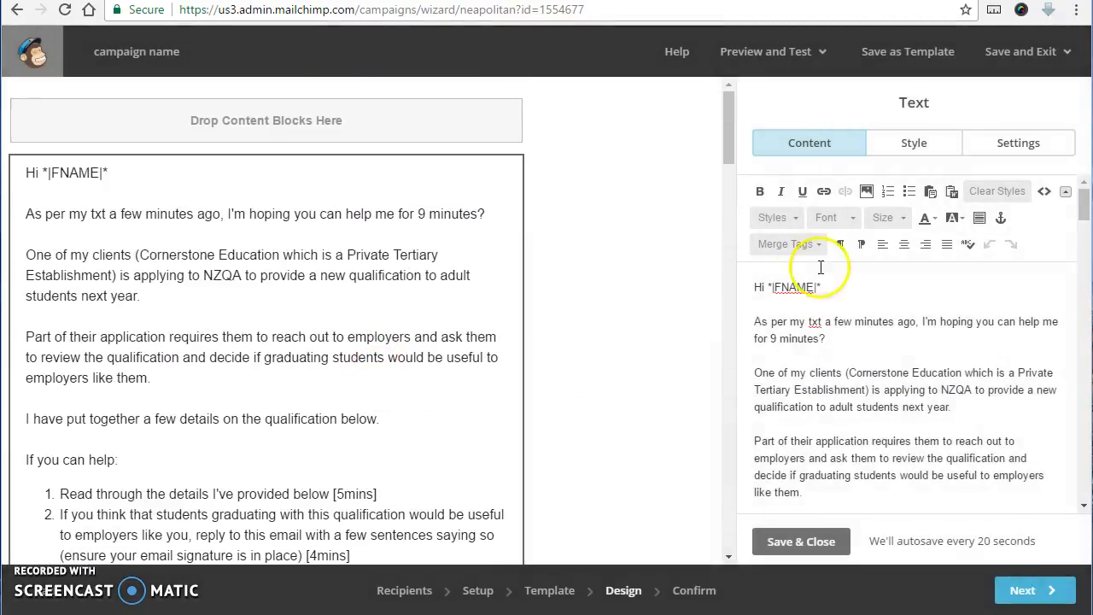
{"action": "mouse_move", "coordinate": [512, 123]}
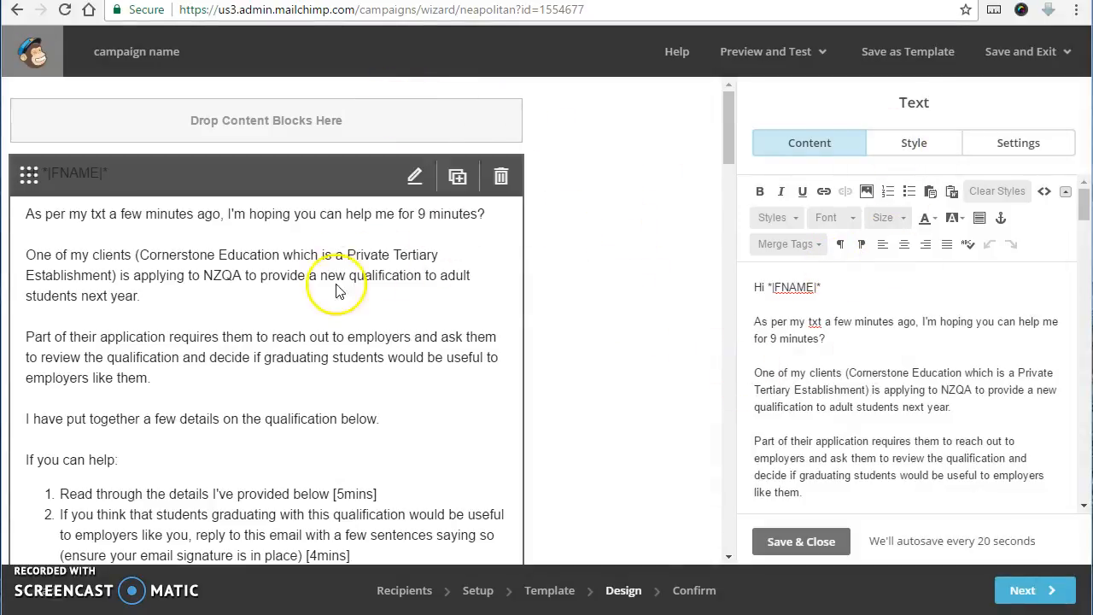
{"action": "scroll", "scroll_direction": "down", "scroll_amount": 3}
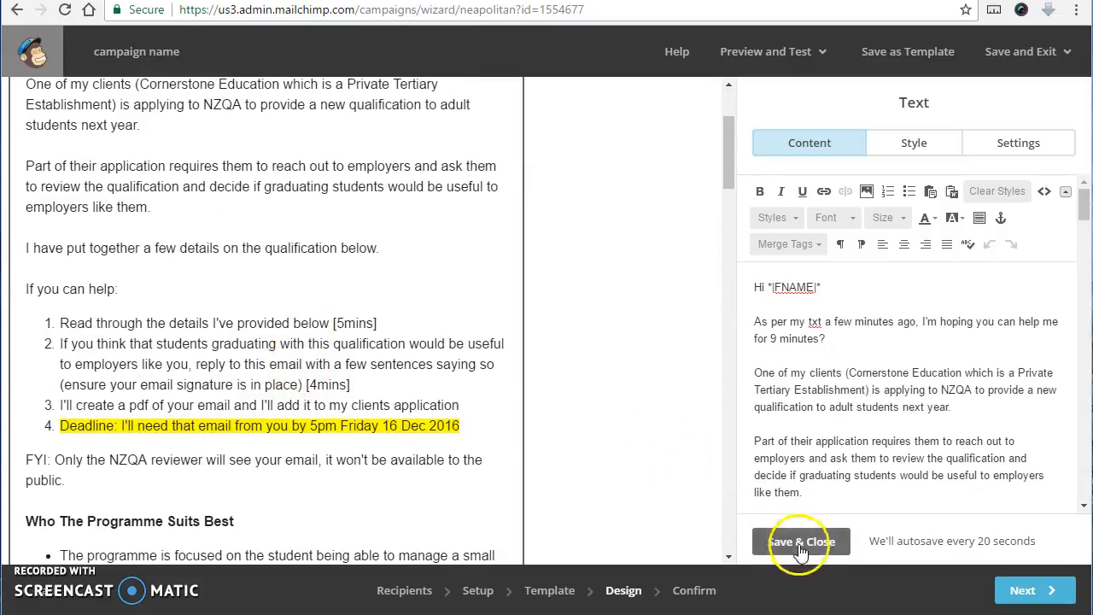
{"action": "left_click", "coordinate": [799, 541]}
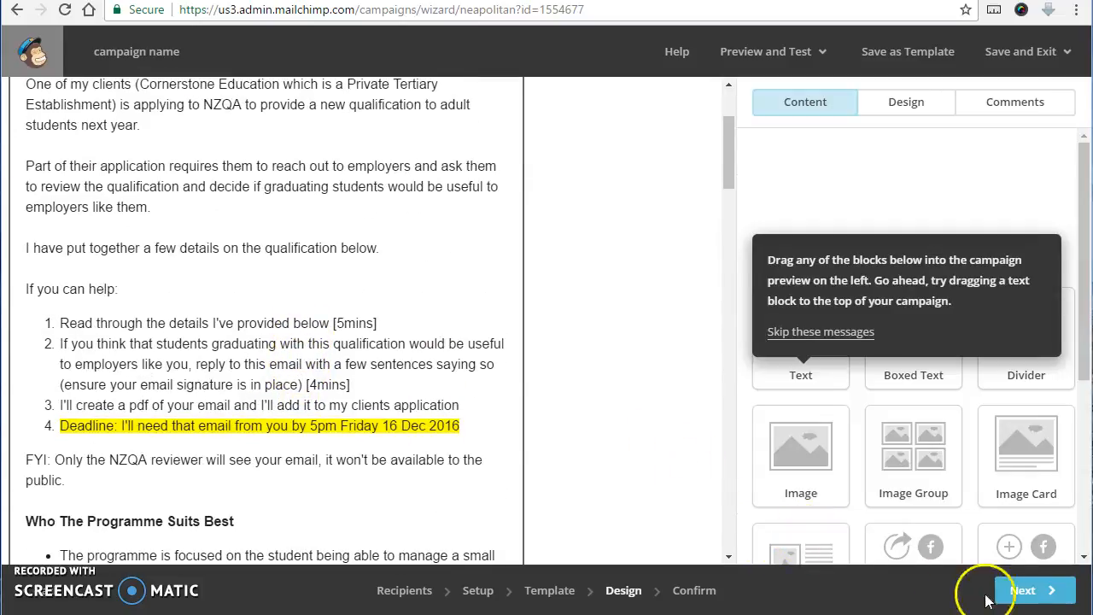
{"action": "left_click", "coordinate": [1033, 591]}
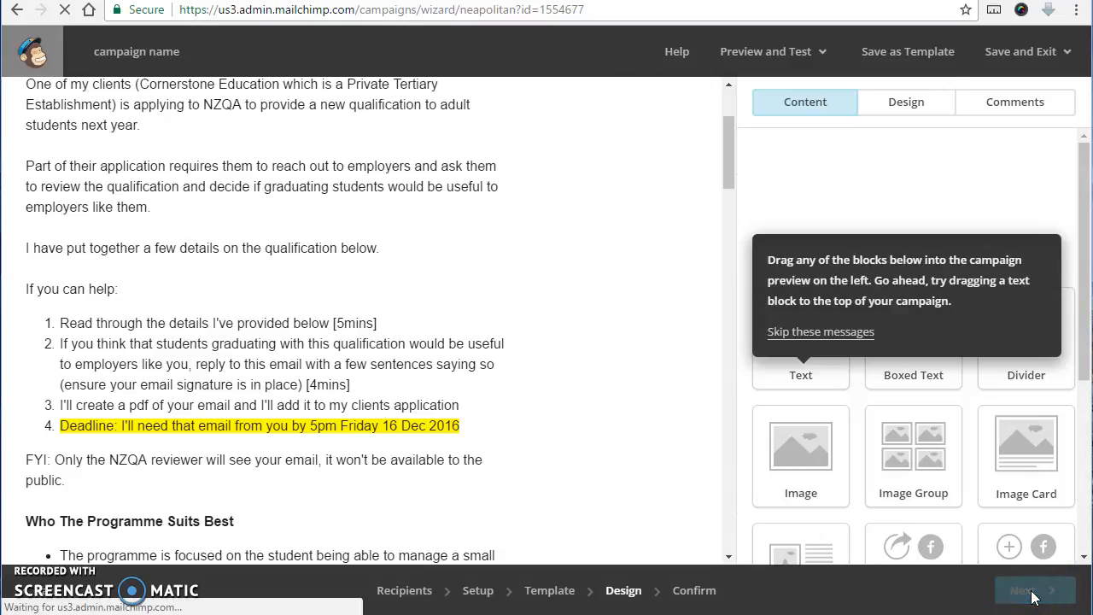
Continue to the Confirm page and scroll the checklist from the 445-recipient list down to MonkeyRewards.
{"action": "left_click", "coordinate": [1035, 591]}
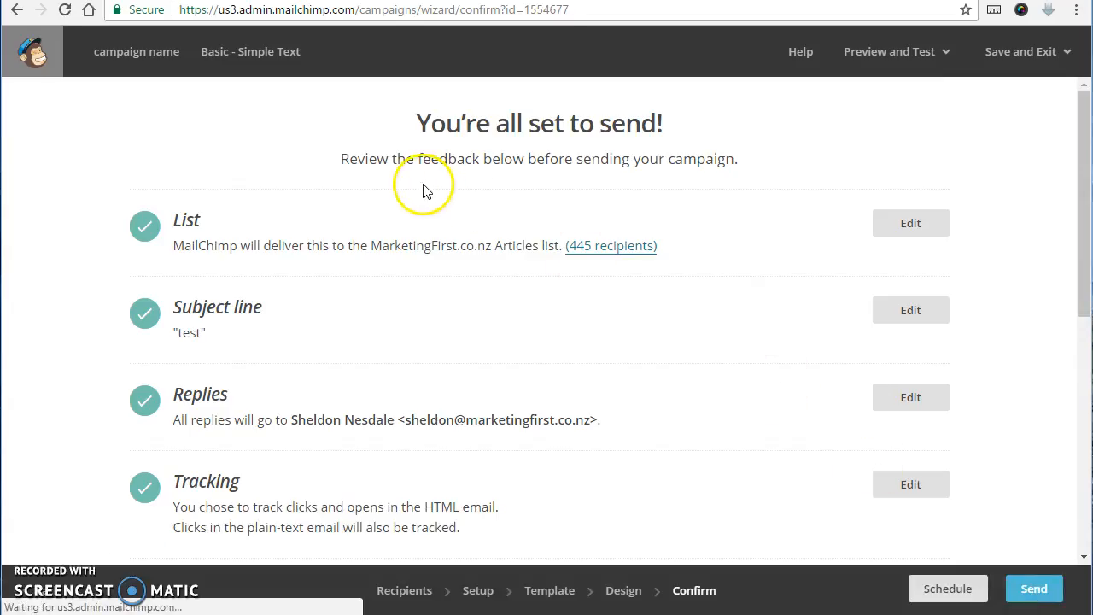
{"action": "mouse_move", "coordinate": [203, 237]}
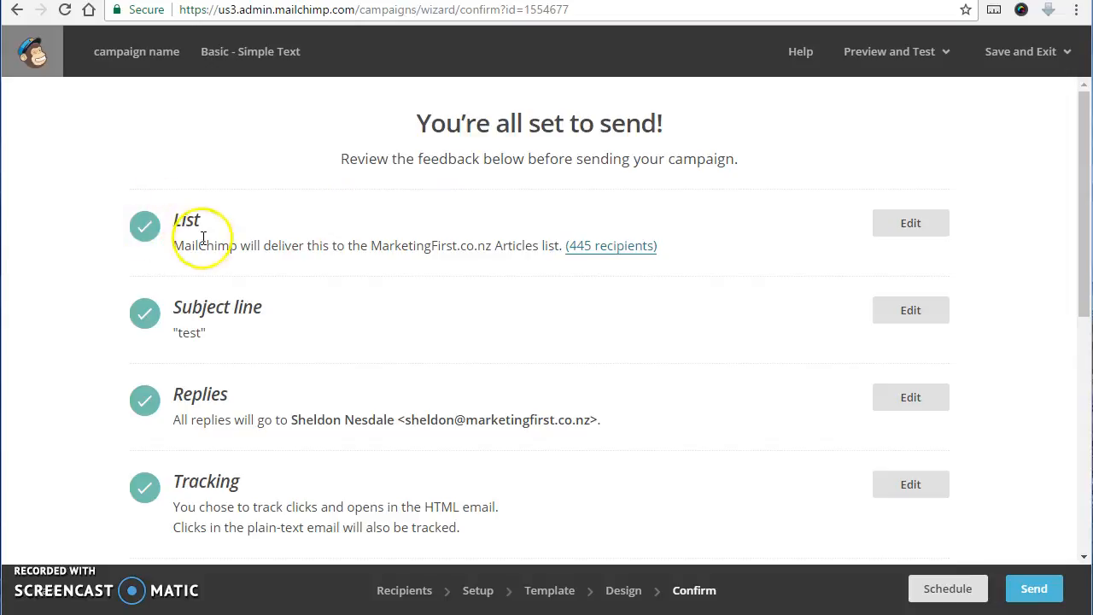
{"action": "mouse_move", "coordinate": [520, 239]}
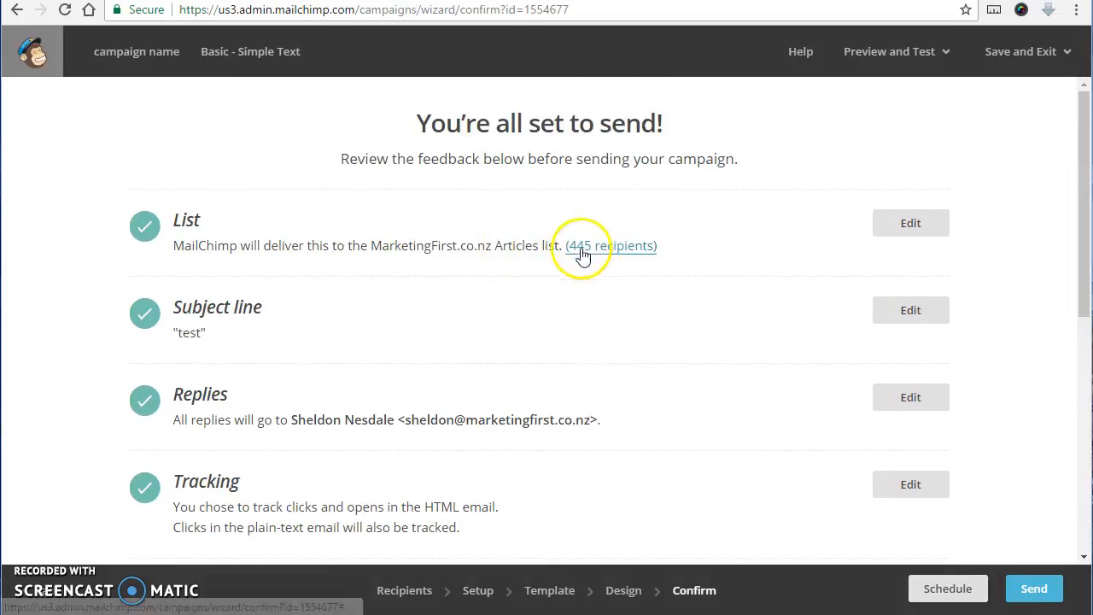
{"action": "scroll", "scroll_direction": "down", "scroll_amount": 3}
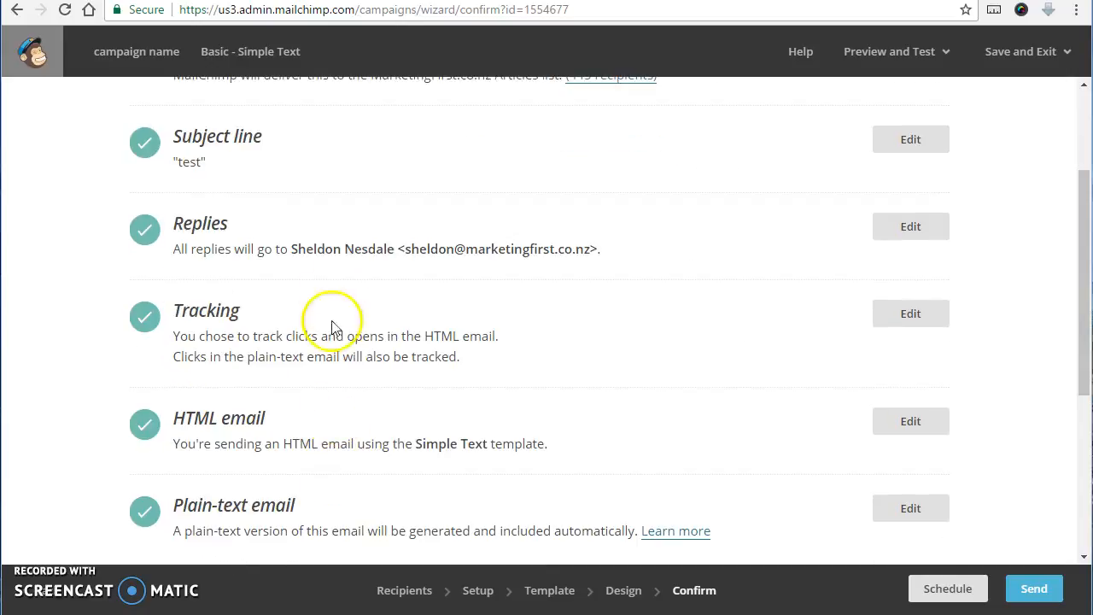
{"action": "scroll", "scroll_direction": "down", "scroll_amount": 3}
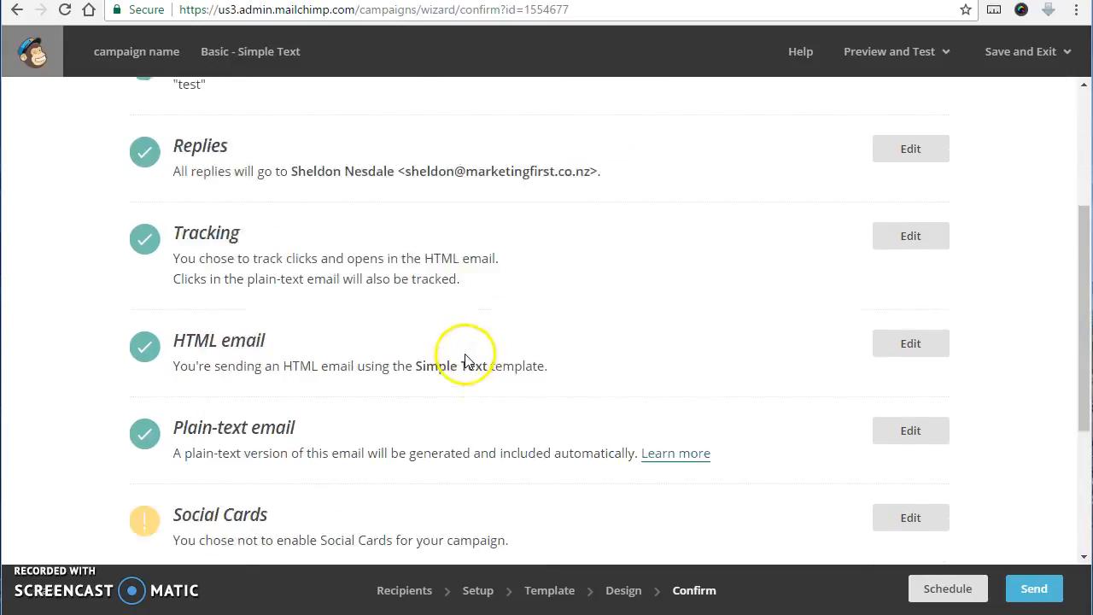
{"action": "scroll", "scroll_direction": "down", "scroll_amount": 3}
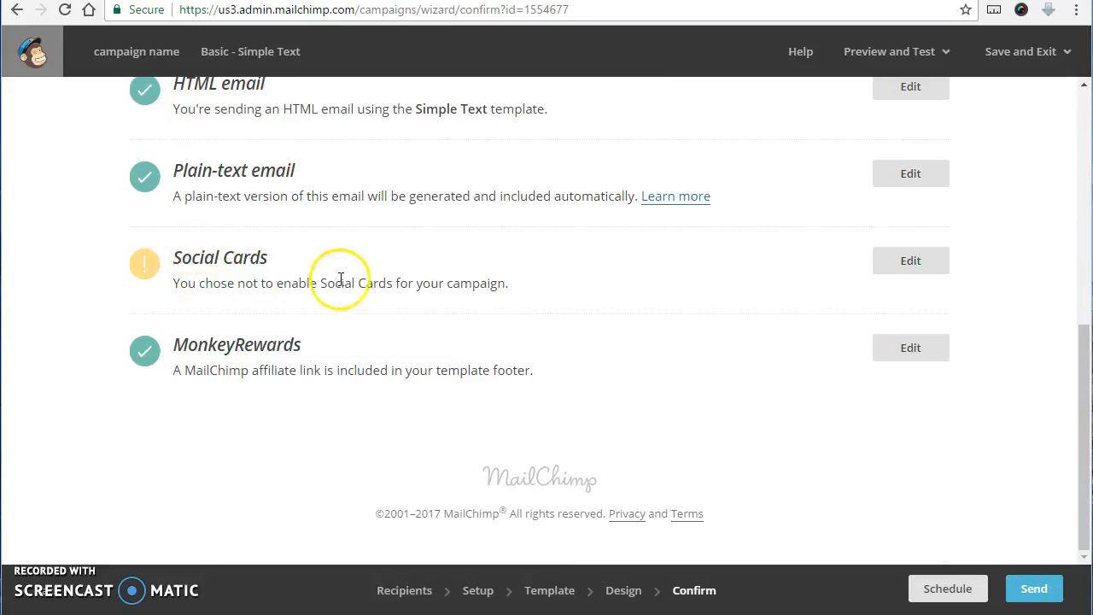
{"action": "mouse_move", "coordinate": [846, 282]}
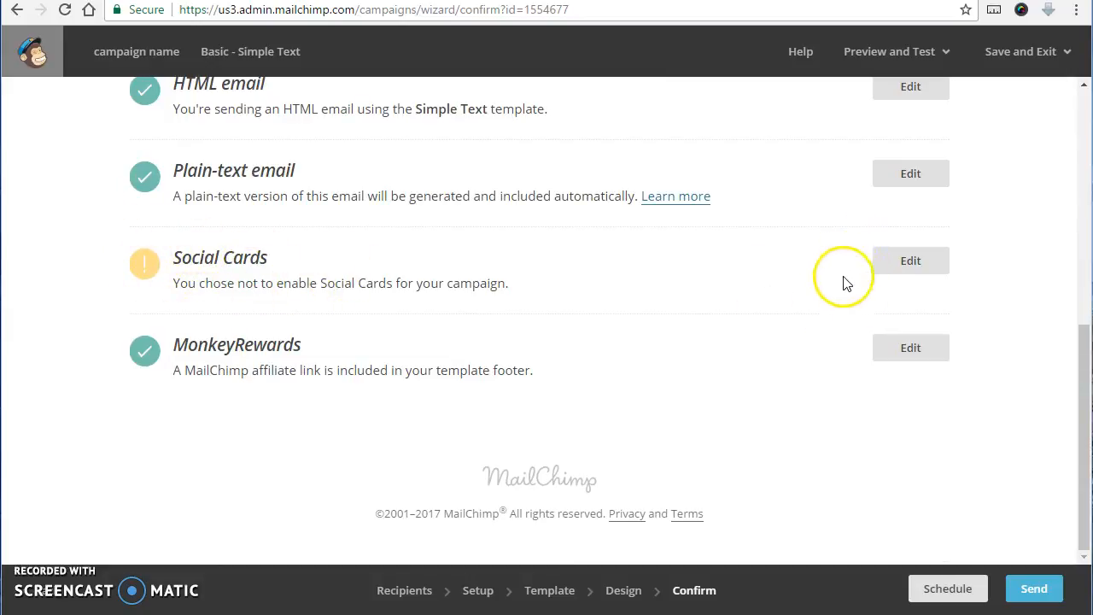
{"action": "mouse_move", "coordinate": [618, 386]}
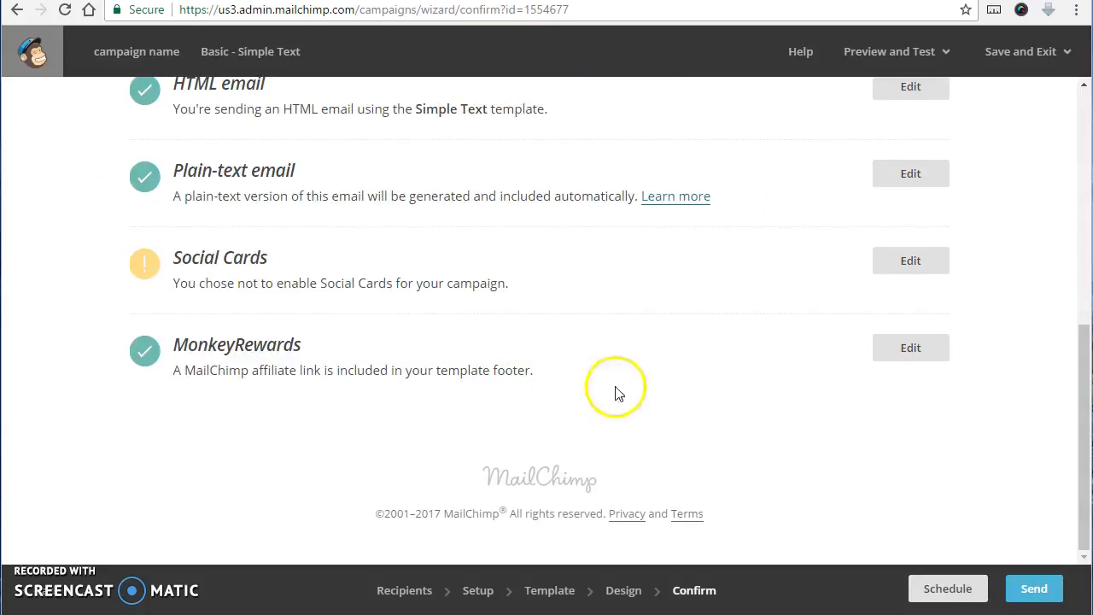
{"action": "mouse_move", "coordinate": [948, 587]}
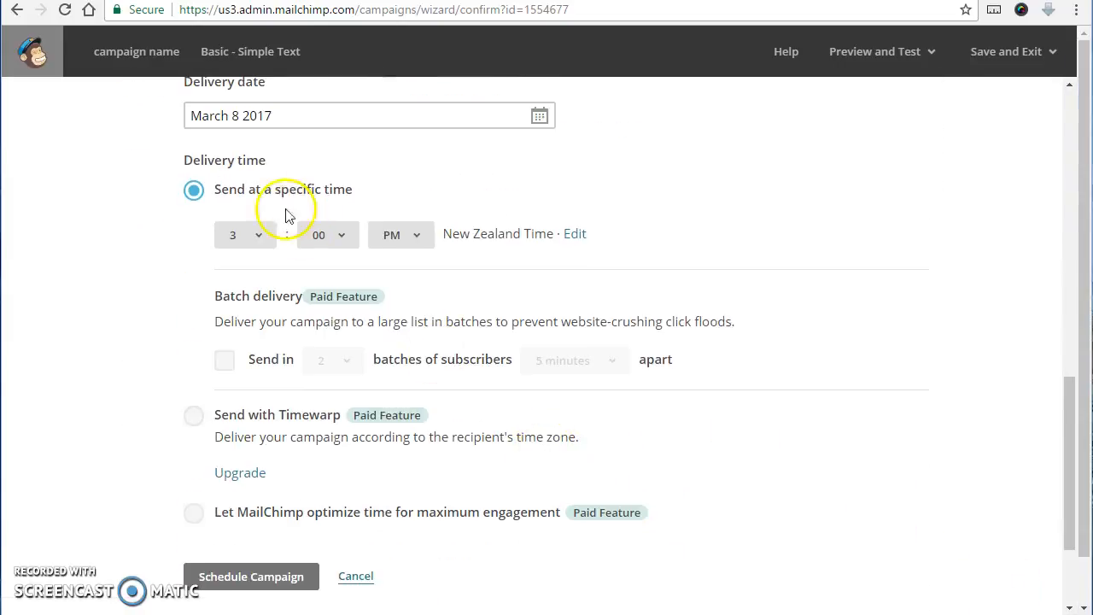
Choose 9 and AM so delivery reads March 8 2017, 9:00 AM New Zealand Time.
{"action": "left_click", "coordinate": [246, 234]}
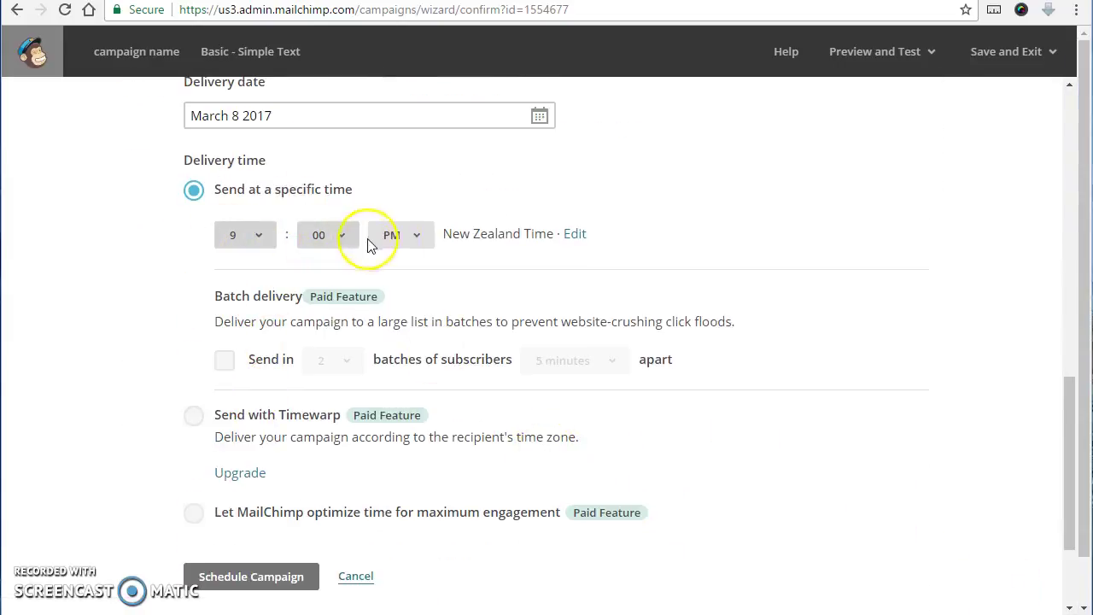
{"action": "left_click", "coordinate": [399, 234]}
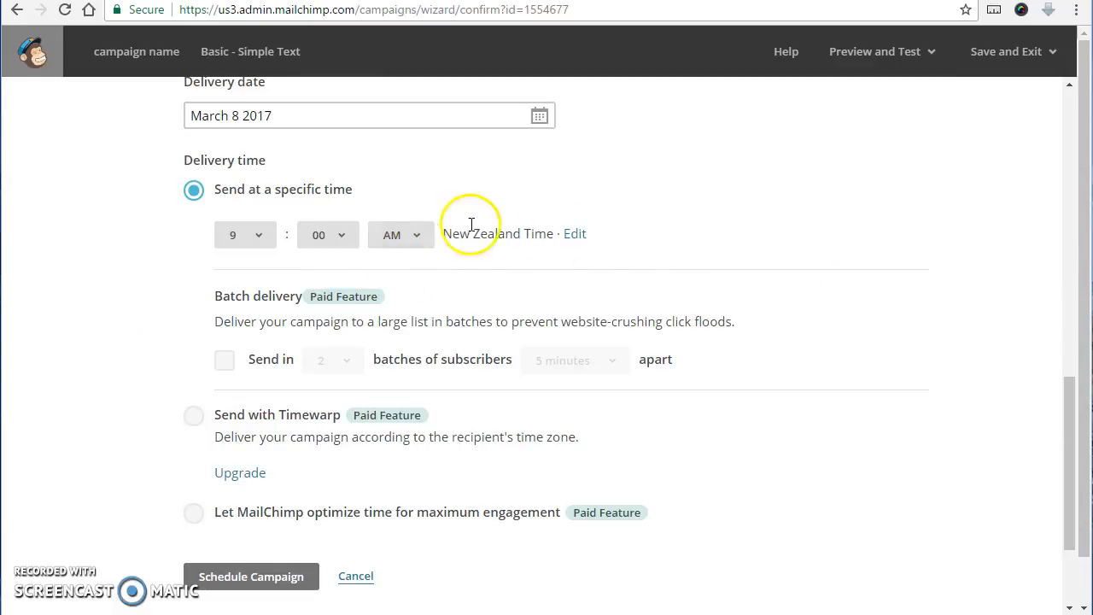
{"action": "mouse_move", "coordinate": [404, 193]}
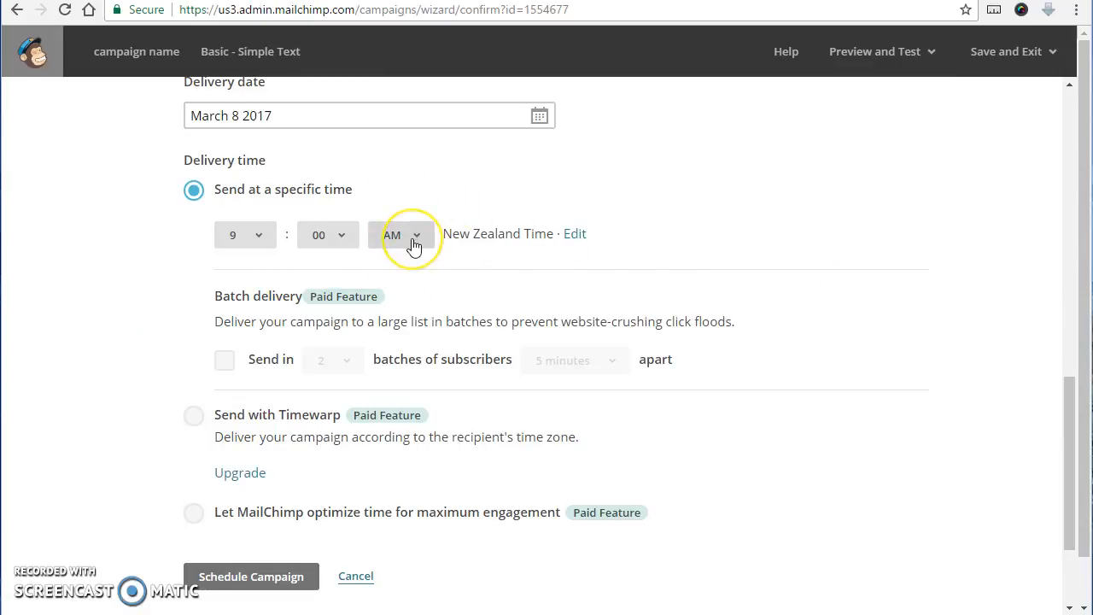
{"action": "scroll", "scroll_direction": "up", "scroll_amount": 3}
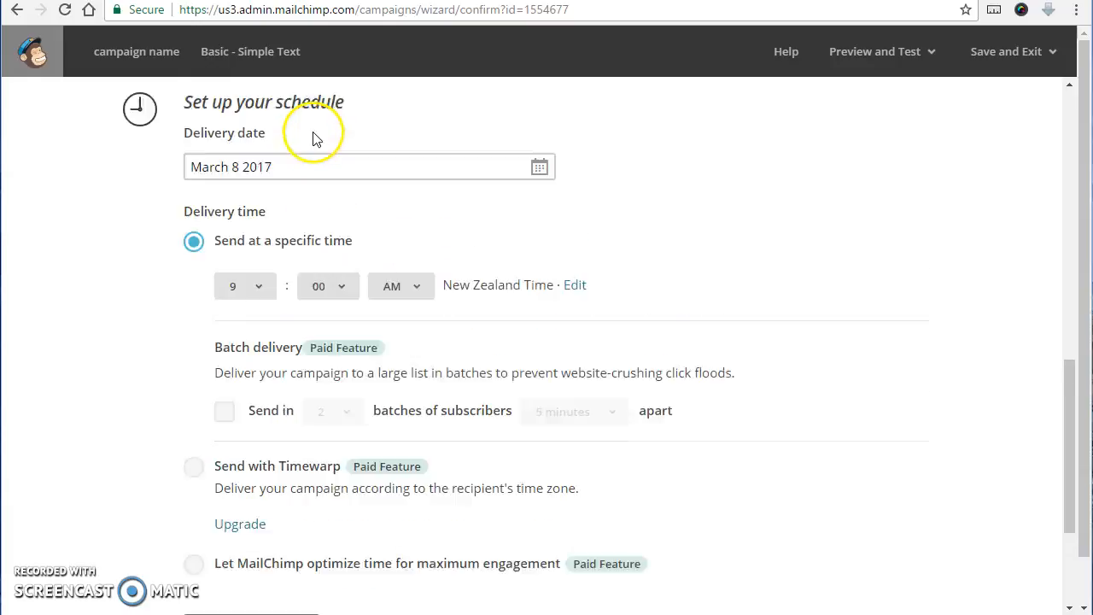
{"action": "scroll", "scroll_direction": "down", "scroll_amount": 3}
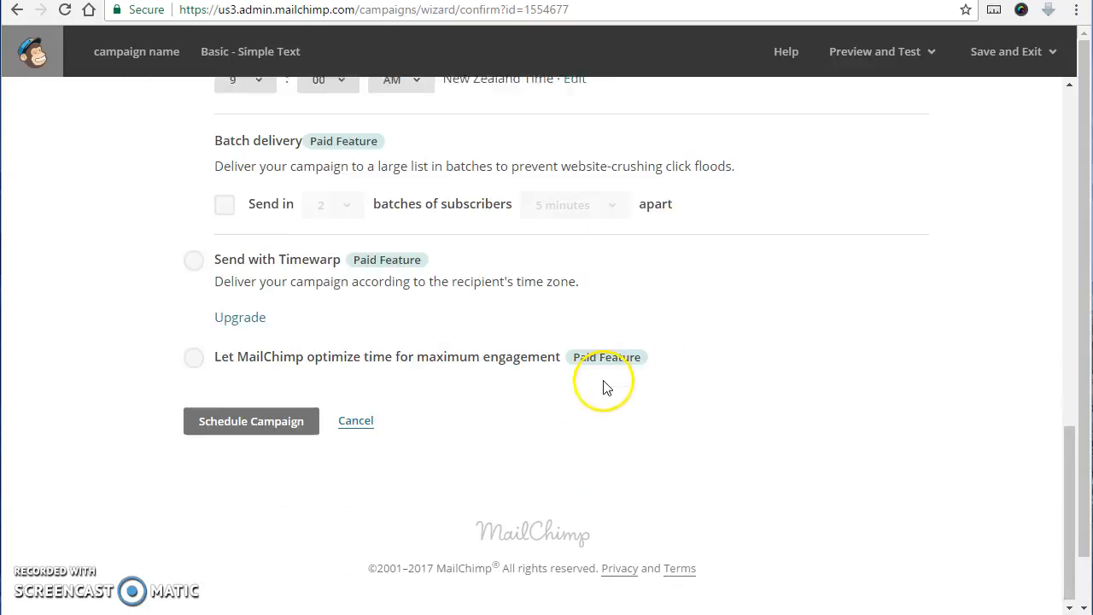
{"action": "scroll", "scroll_direction": "up", "scroll_amount": 3}
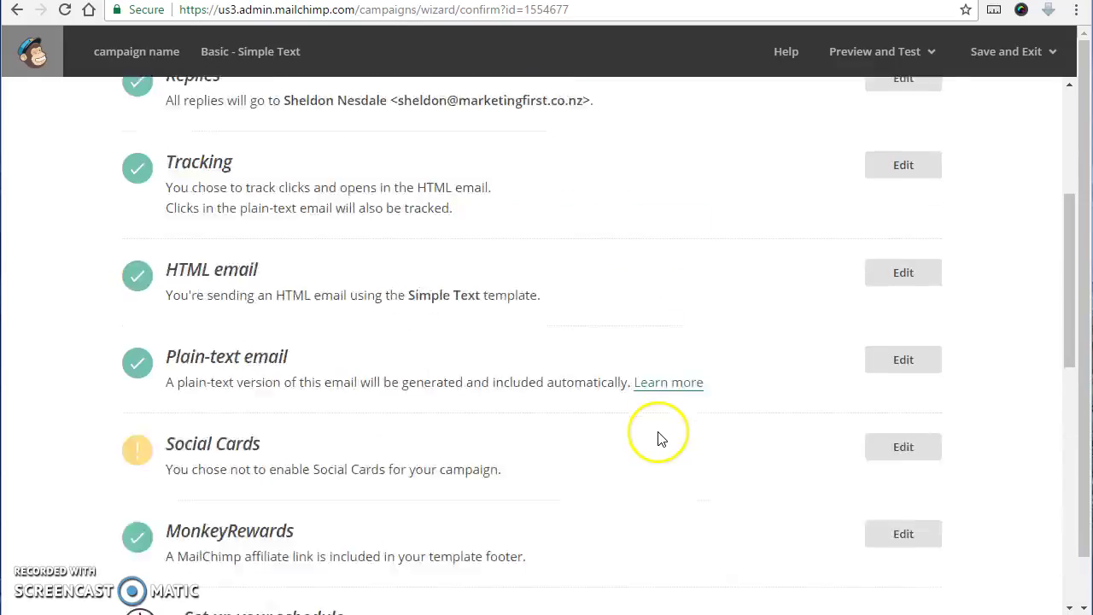
{"action": "scroll", "scroll_direction": "up", "scroll_amount": 3}
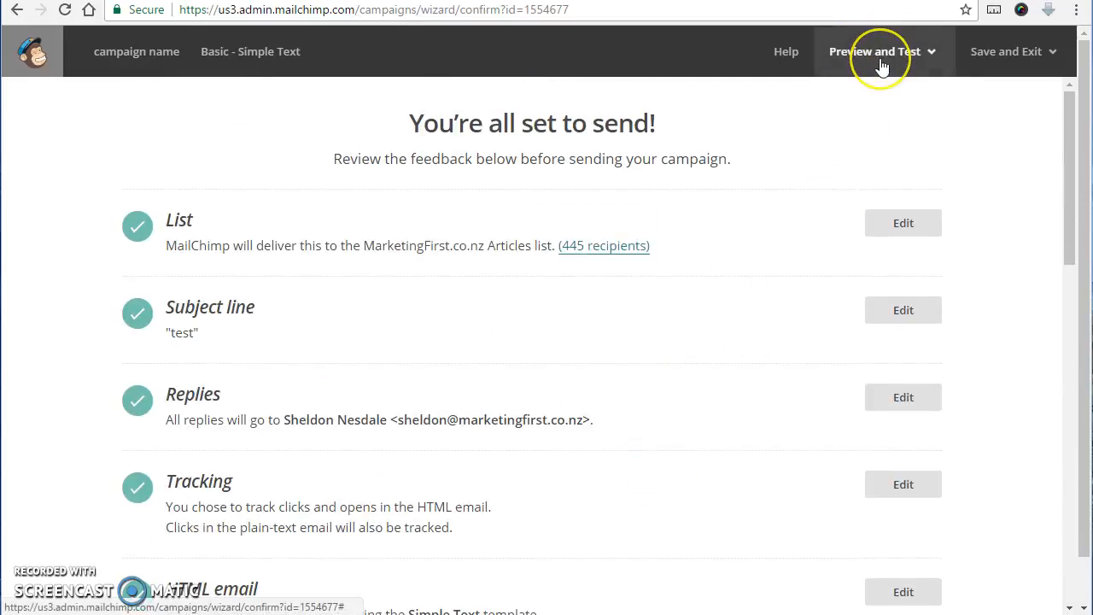
From Preview and Test, start a test email to the Sheldon Nesdale Gmail account user.
{"action": "left_click", "coordinate": [875, 51]}
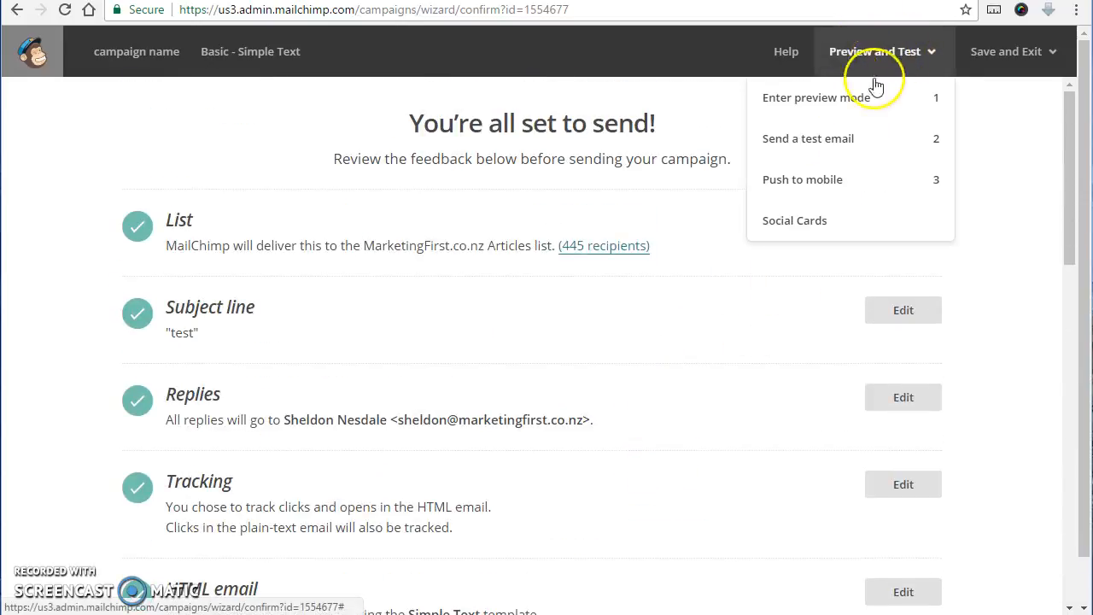
{"action": "left_click", "coordinate": [808, 138]}
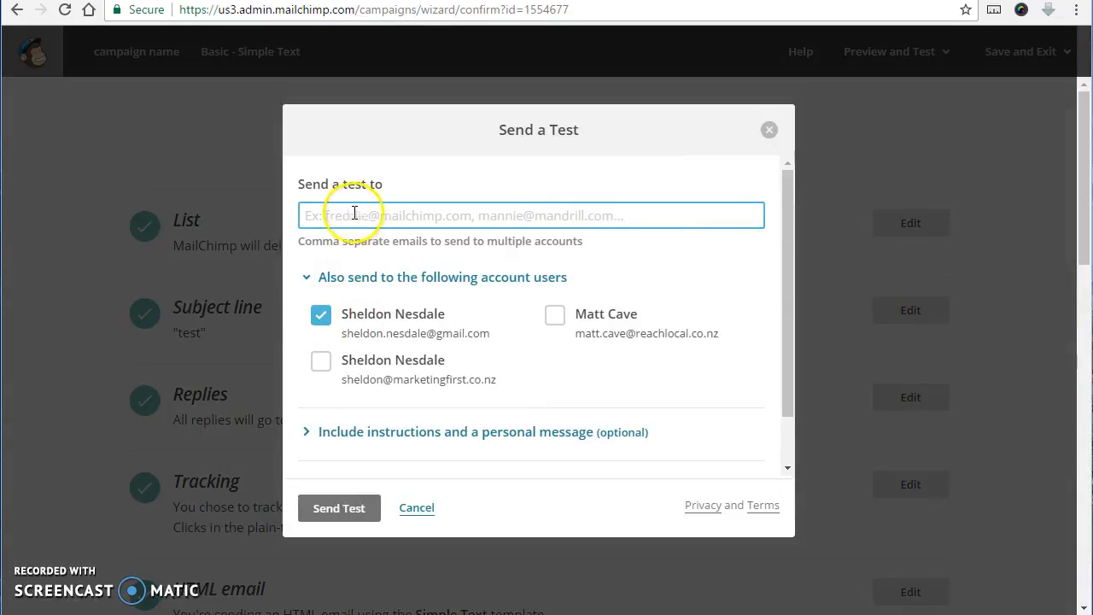
{"action": "mouse_move", "coordinate": [383, 206]}
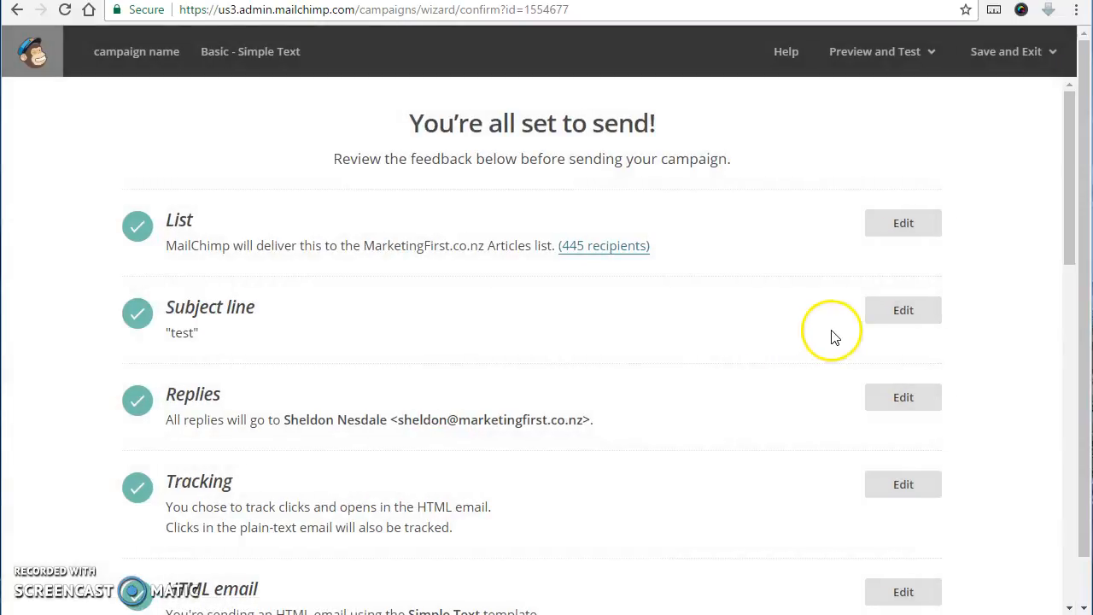
{"action": "mouse_move", "coordinate": [481, 323]}
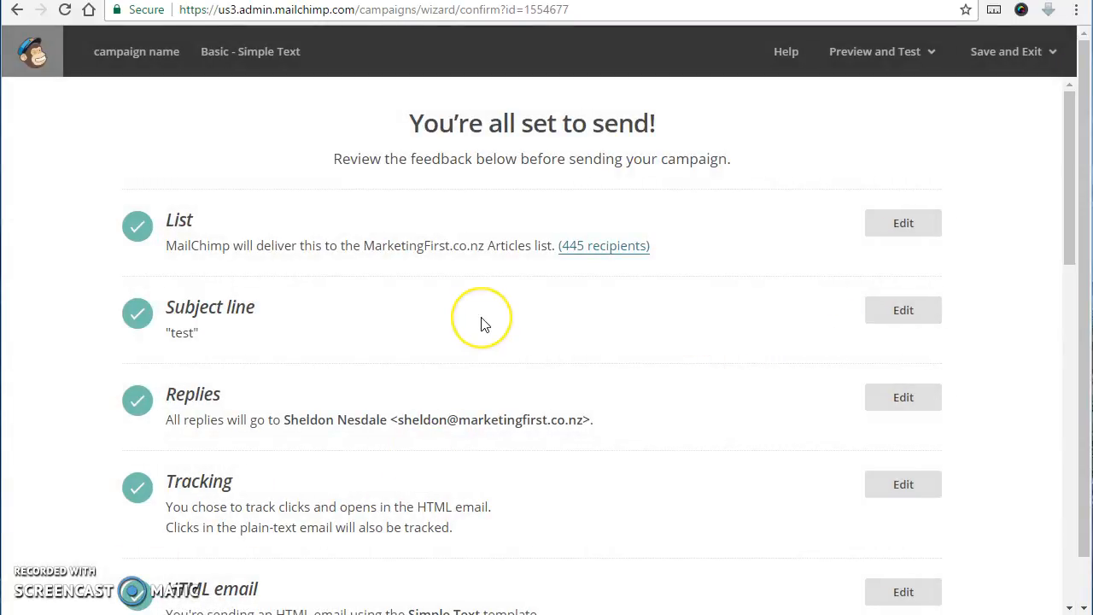
{"action": "mouse_move", "coordinate": [485, 324]}
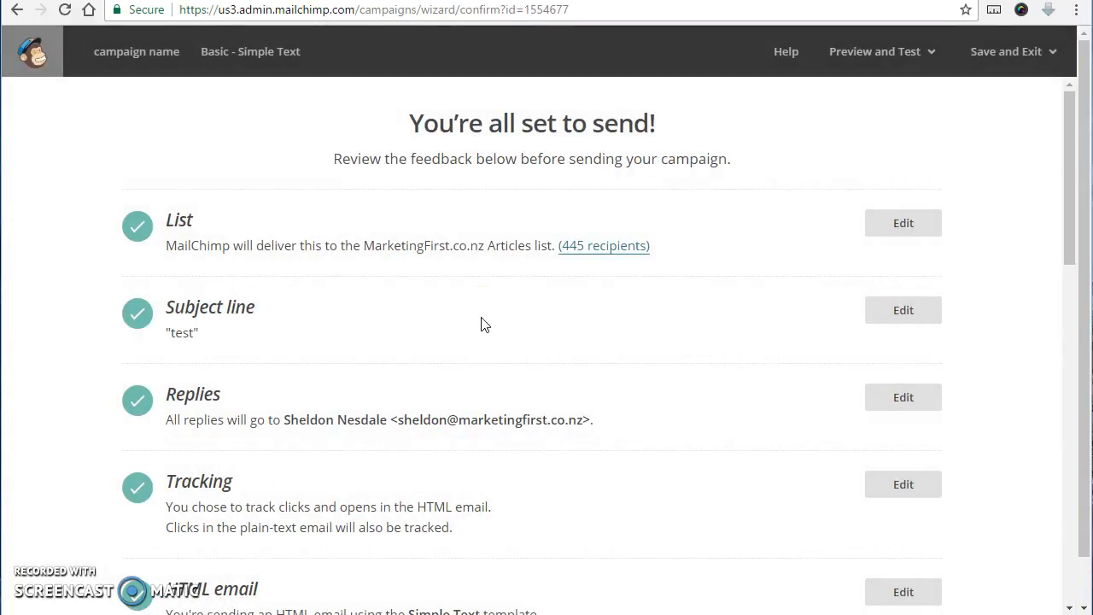